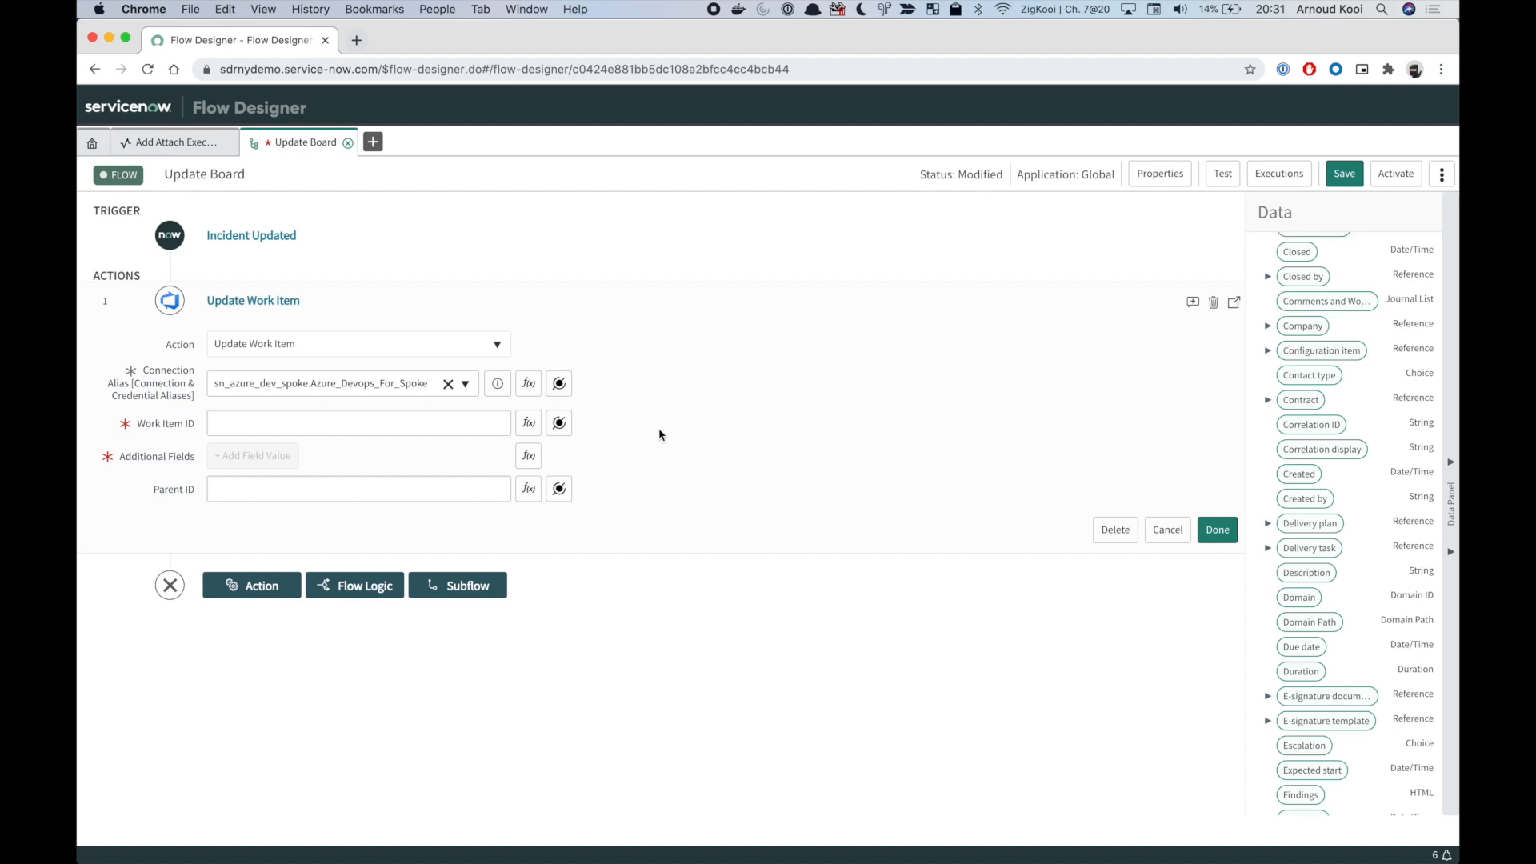
mouse_move(1286, 466)
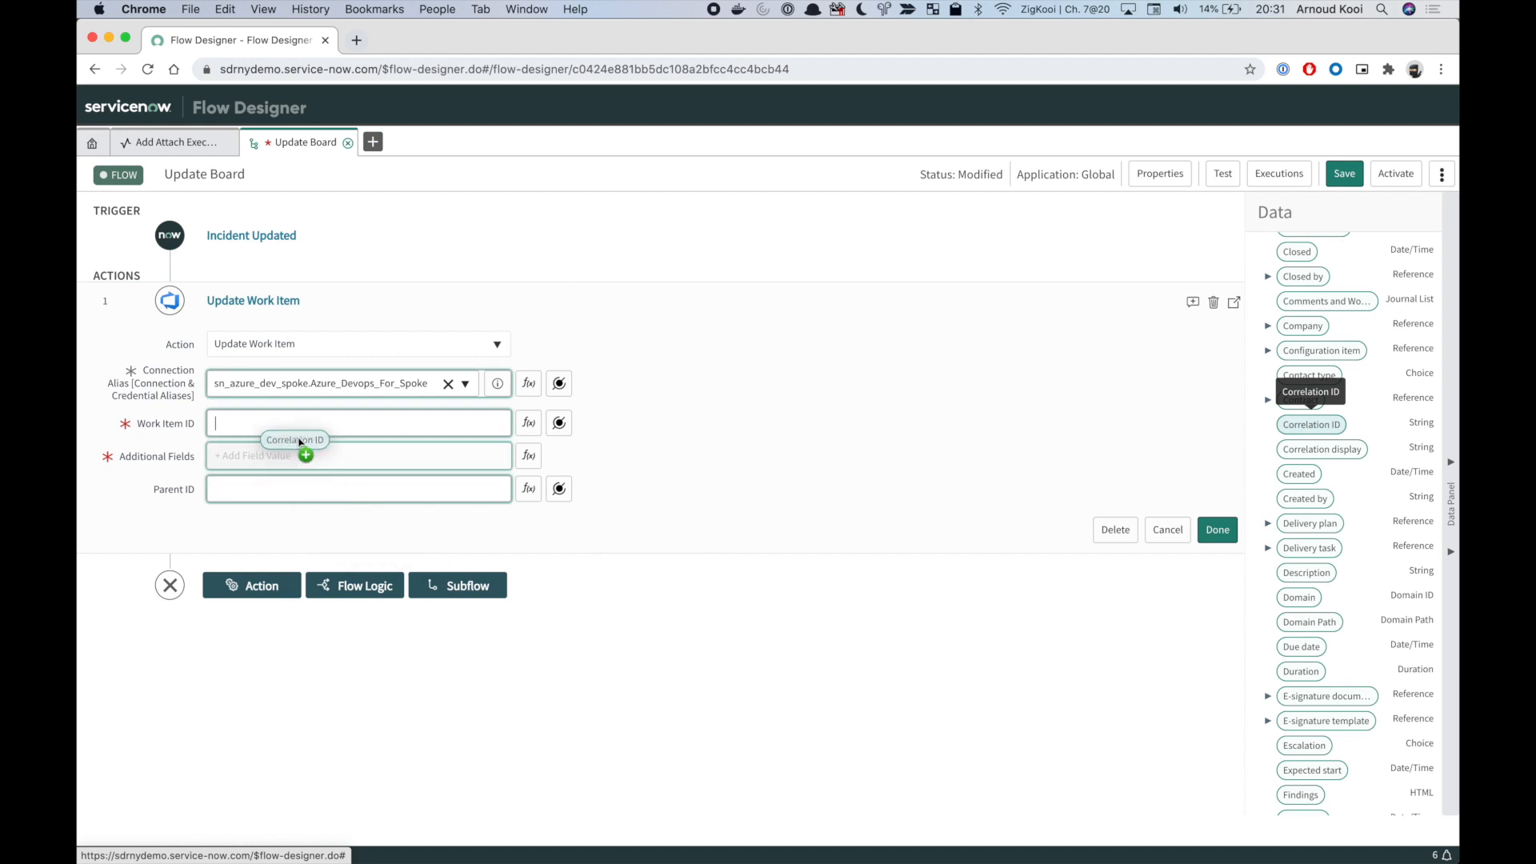
Drag the incident's Correlation ID pill into Update Work Item's Work Item ID field
left_click_drag(1310, 424, 306, 422)
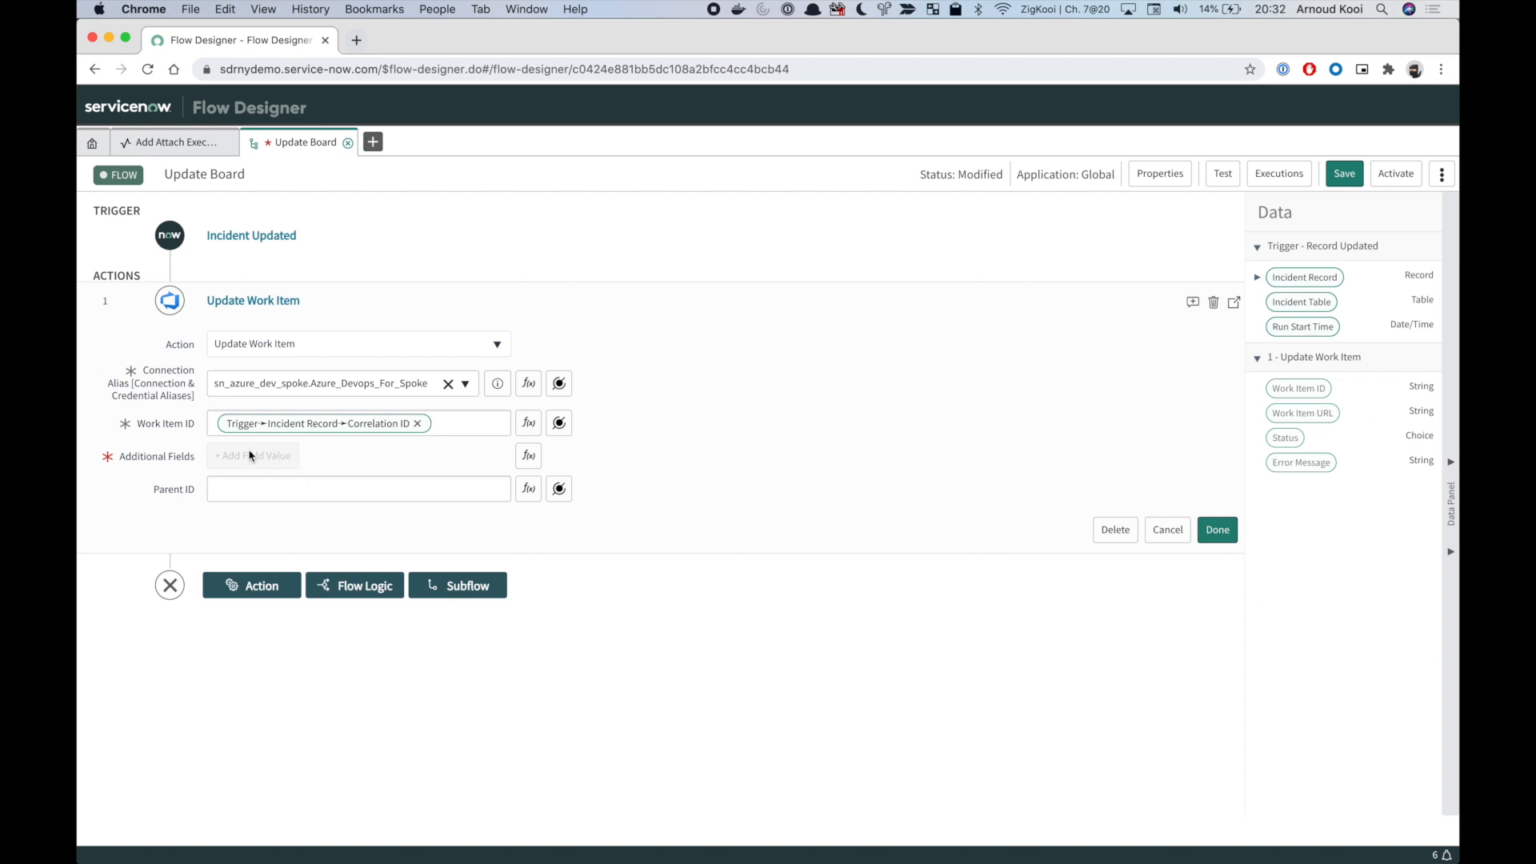
mouse_move(219, 462)
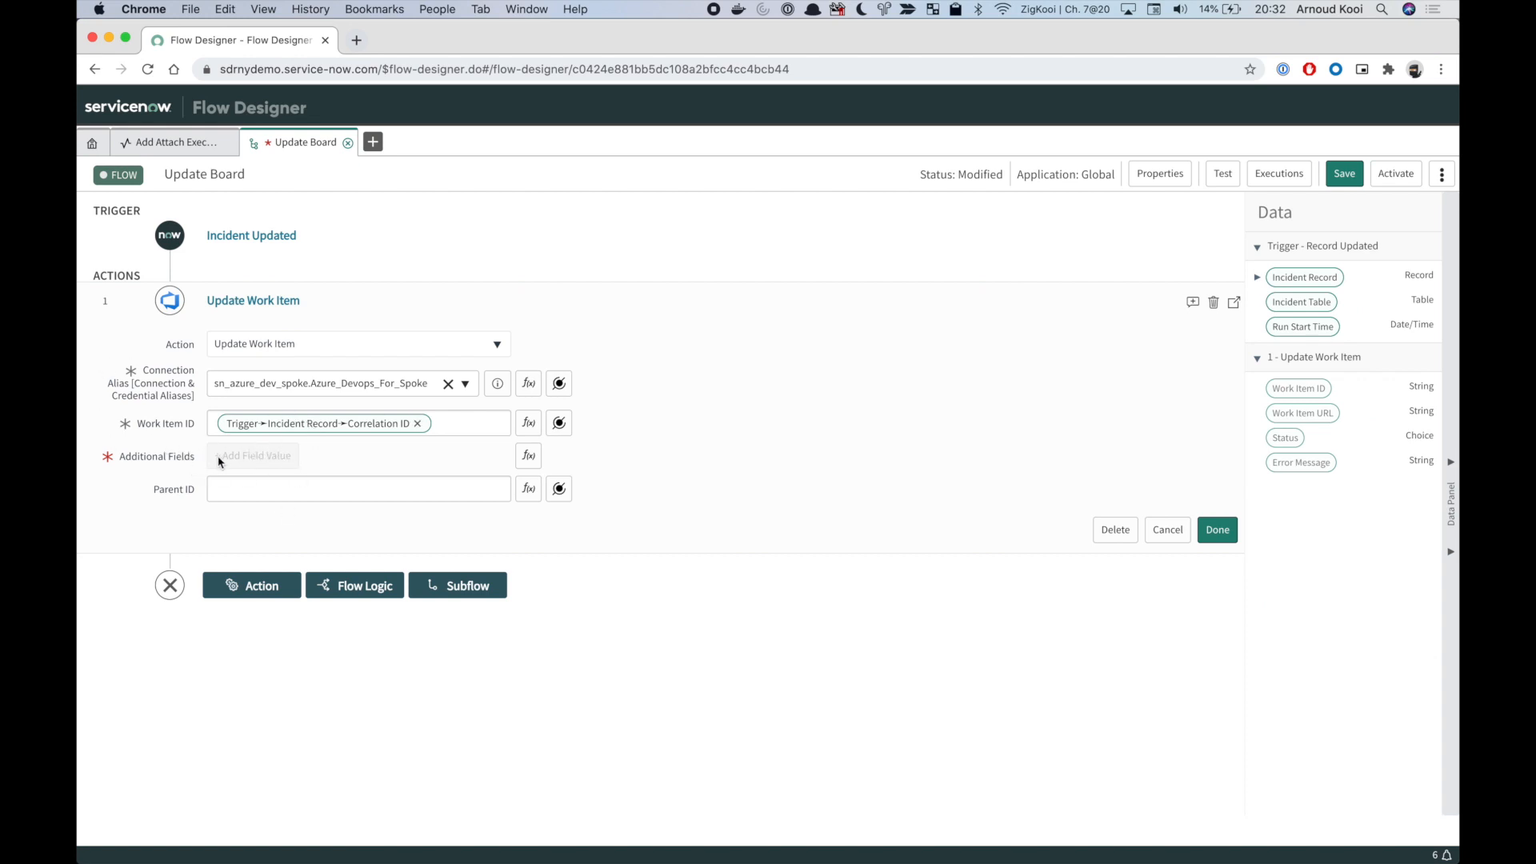
mouse_move(268, 457)
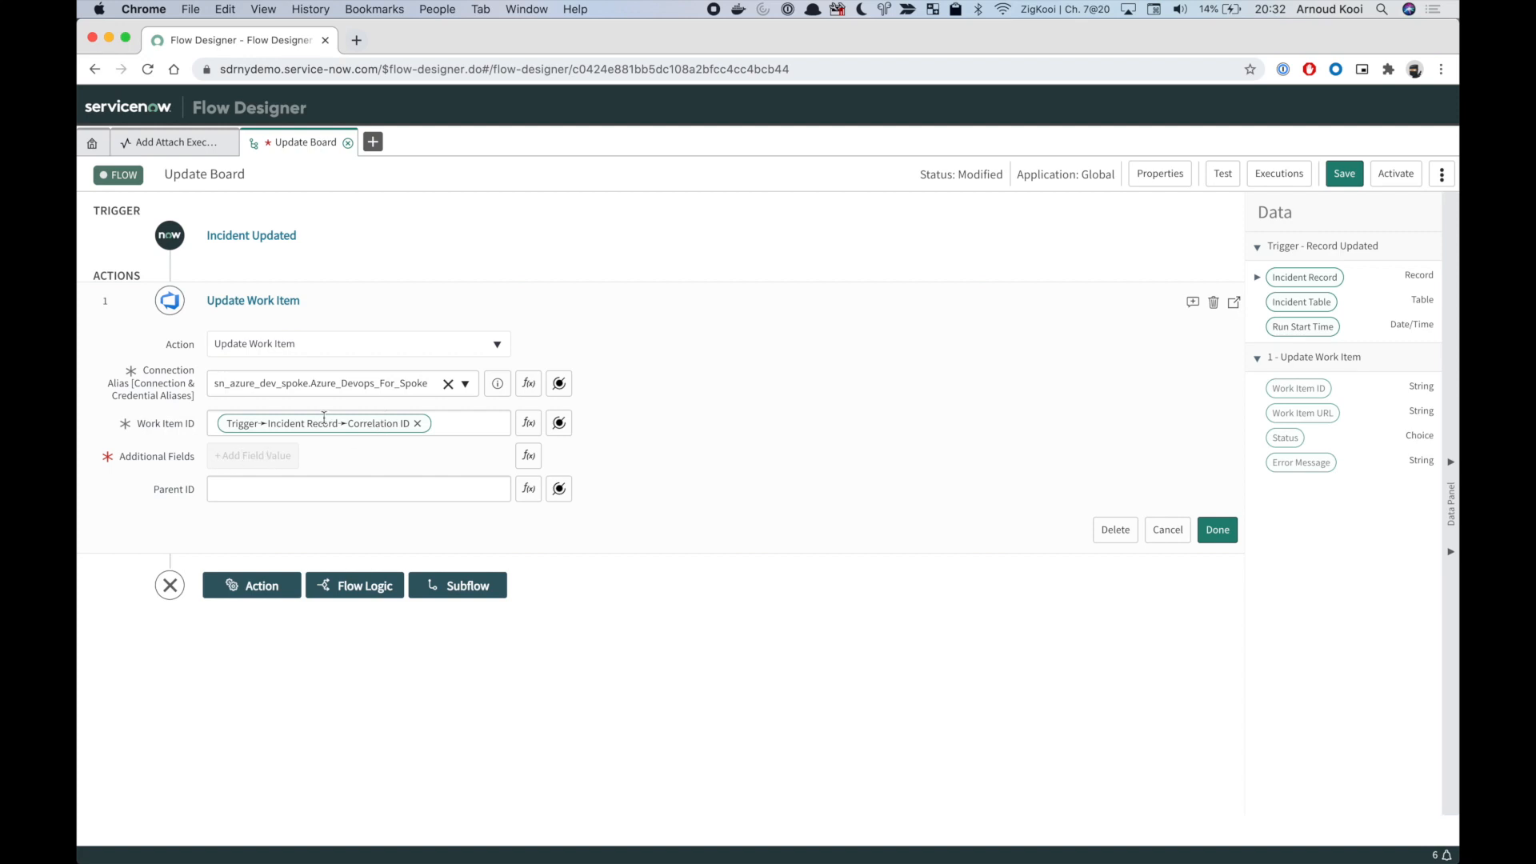
mouse_move(417, 423)
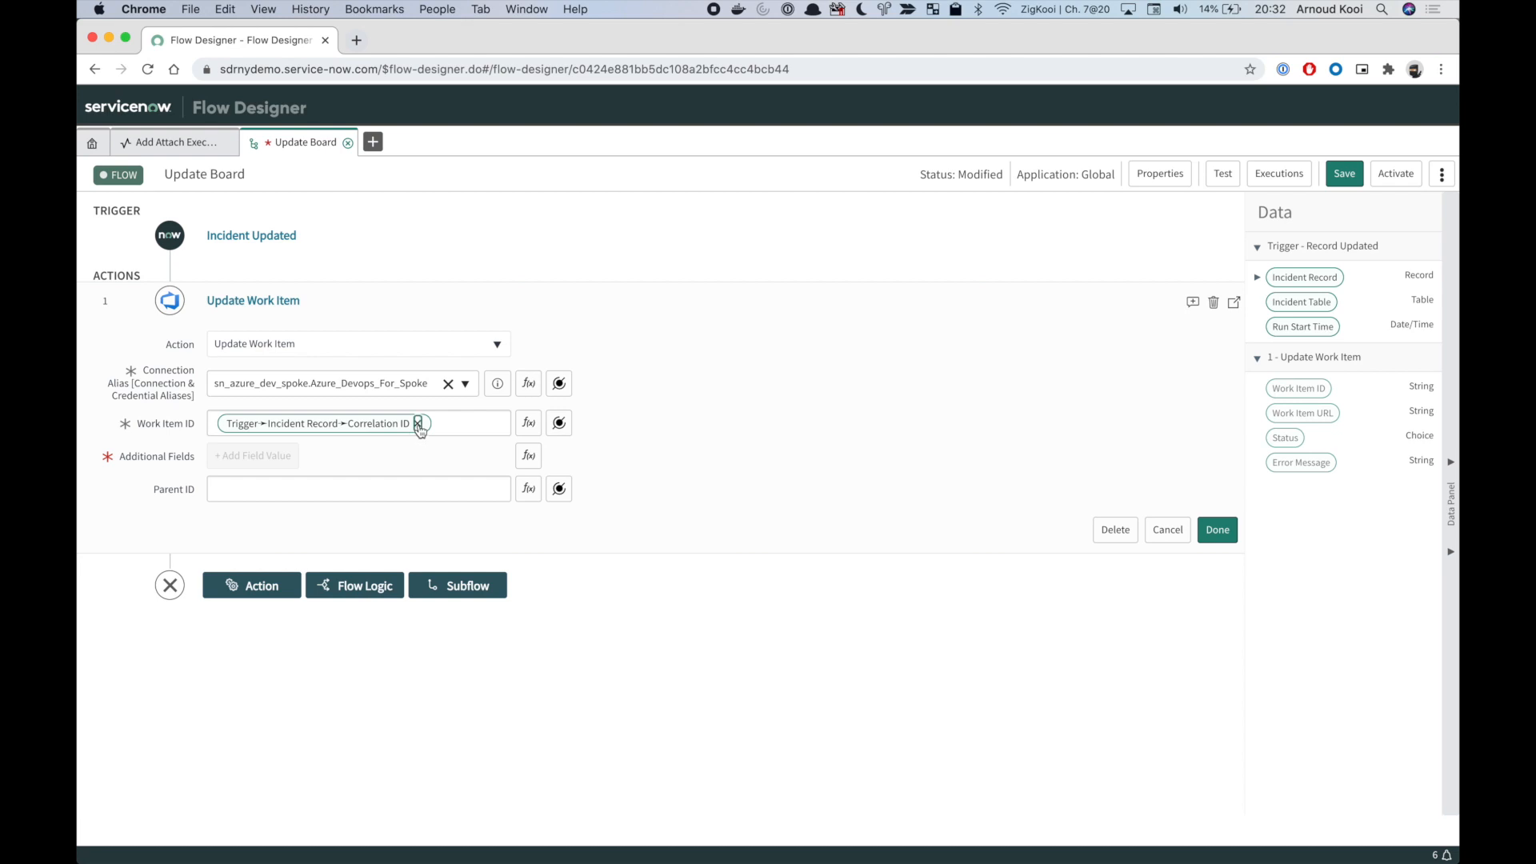
Replace the Correlation ID pill with a fixed Work Item ID of 33 and add an Area Level 1 field
left_click(419, 423)
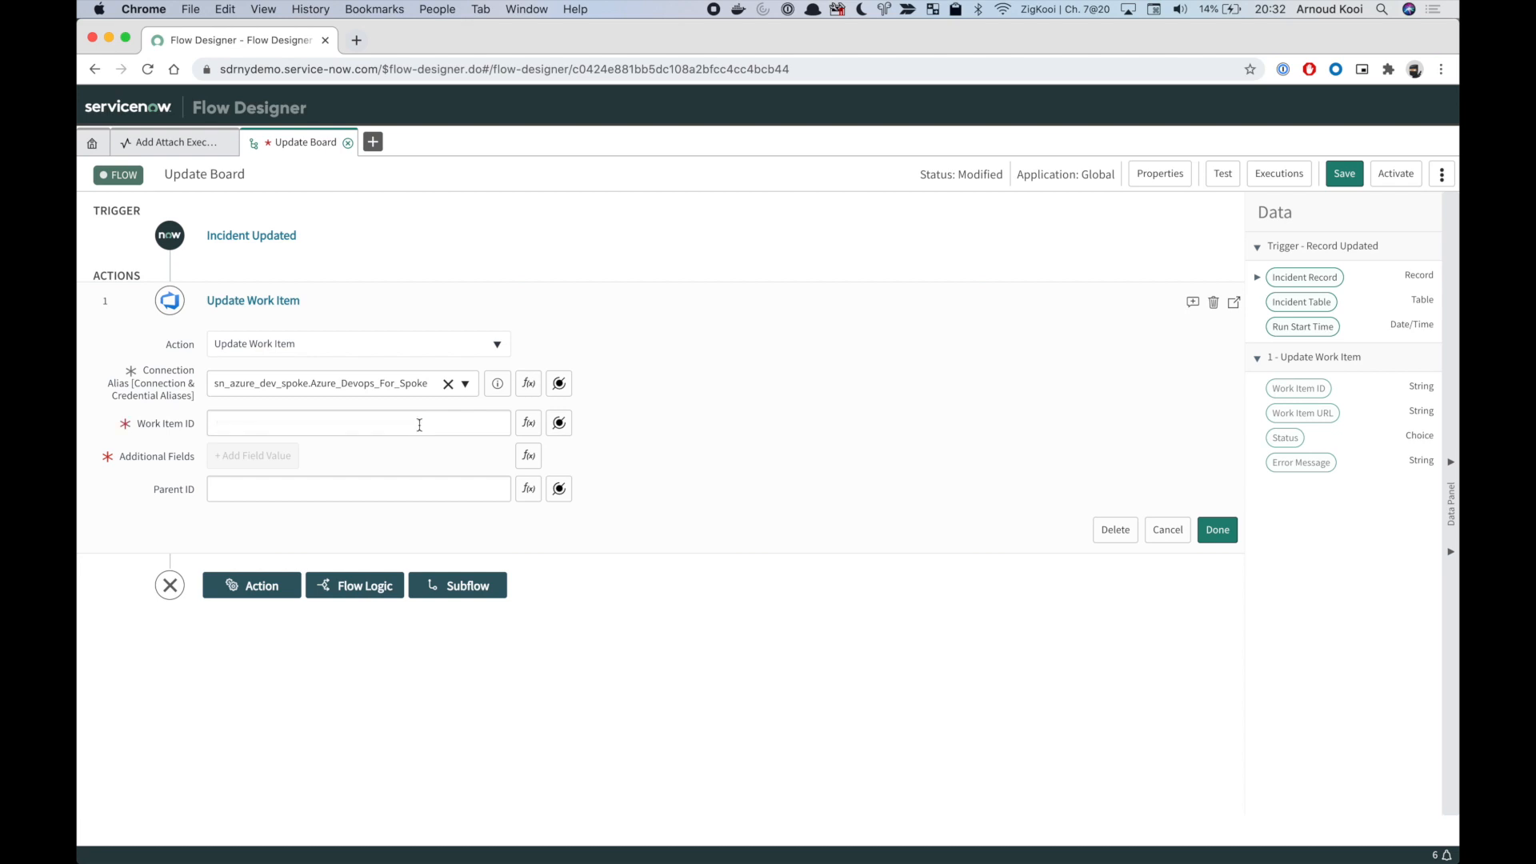
type("33")
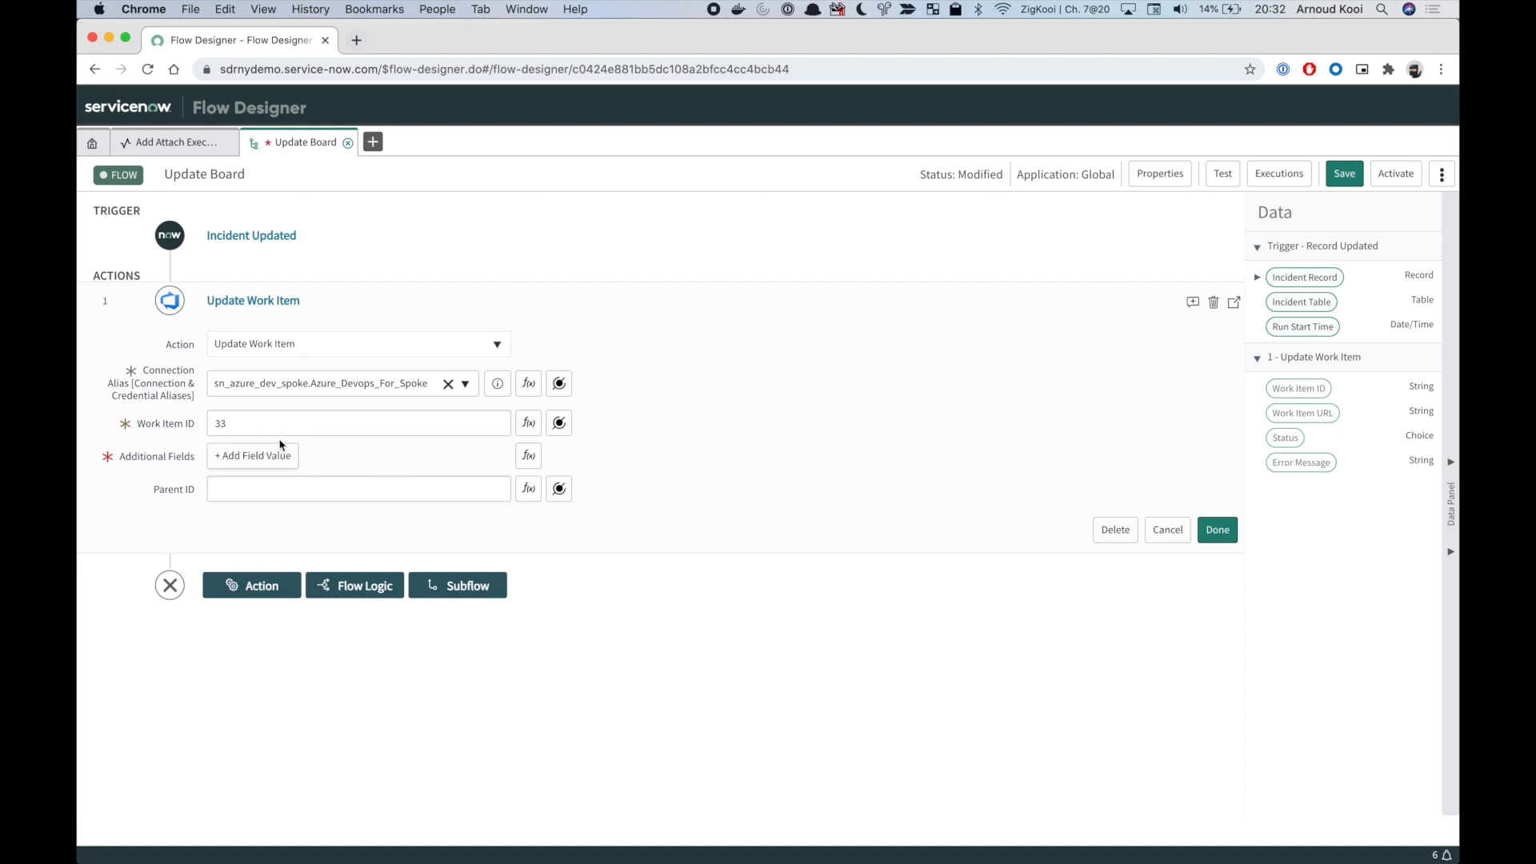
left_click(252, 455)
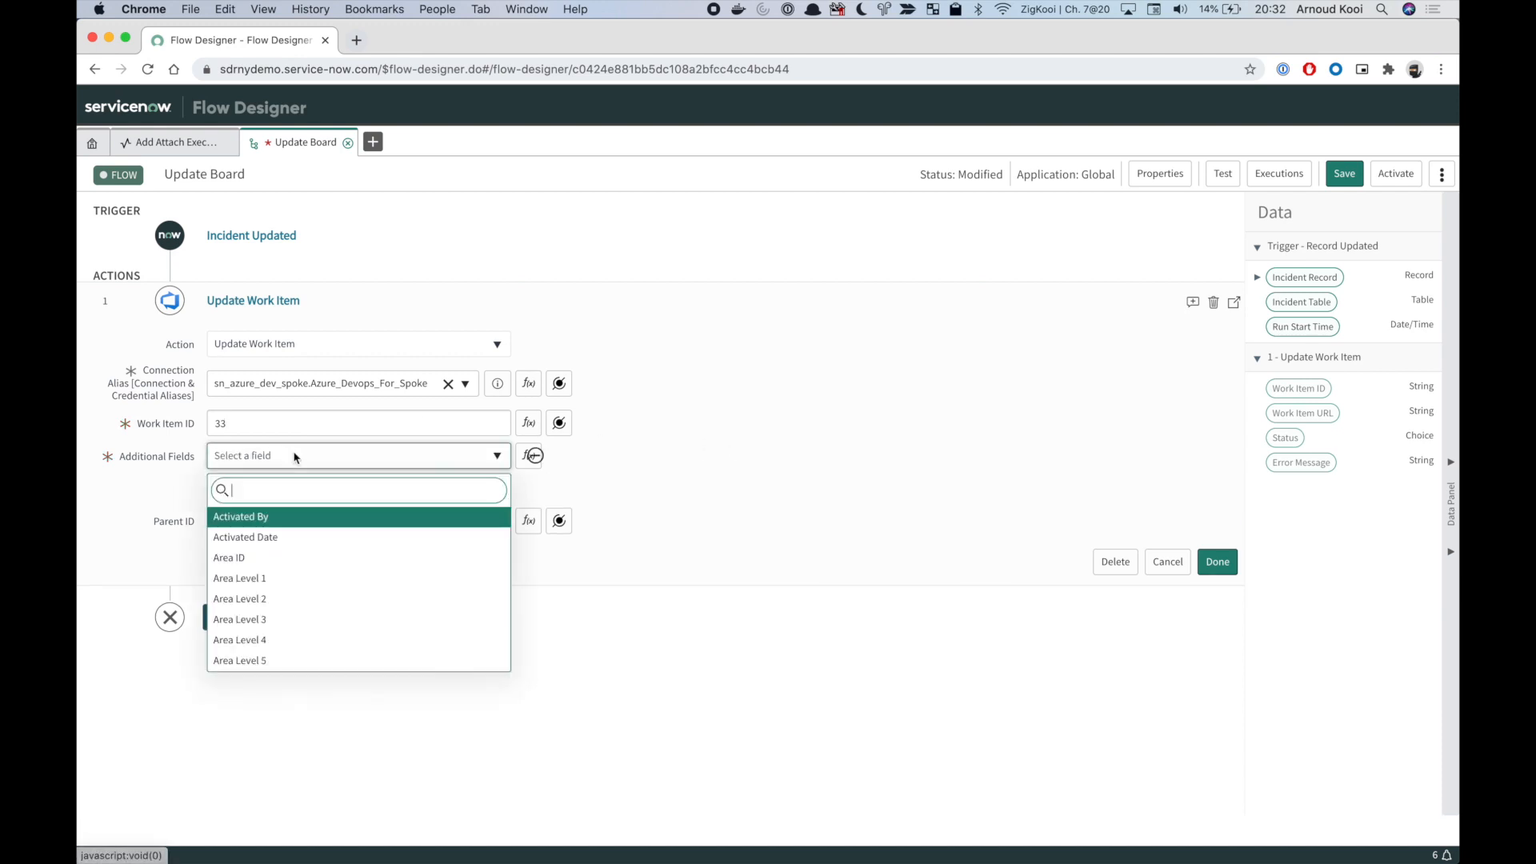
mouse_move(301, 539)
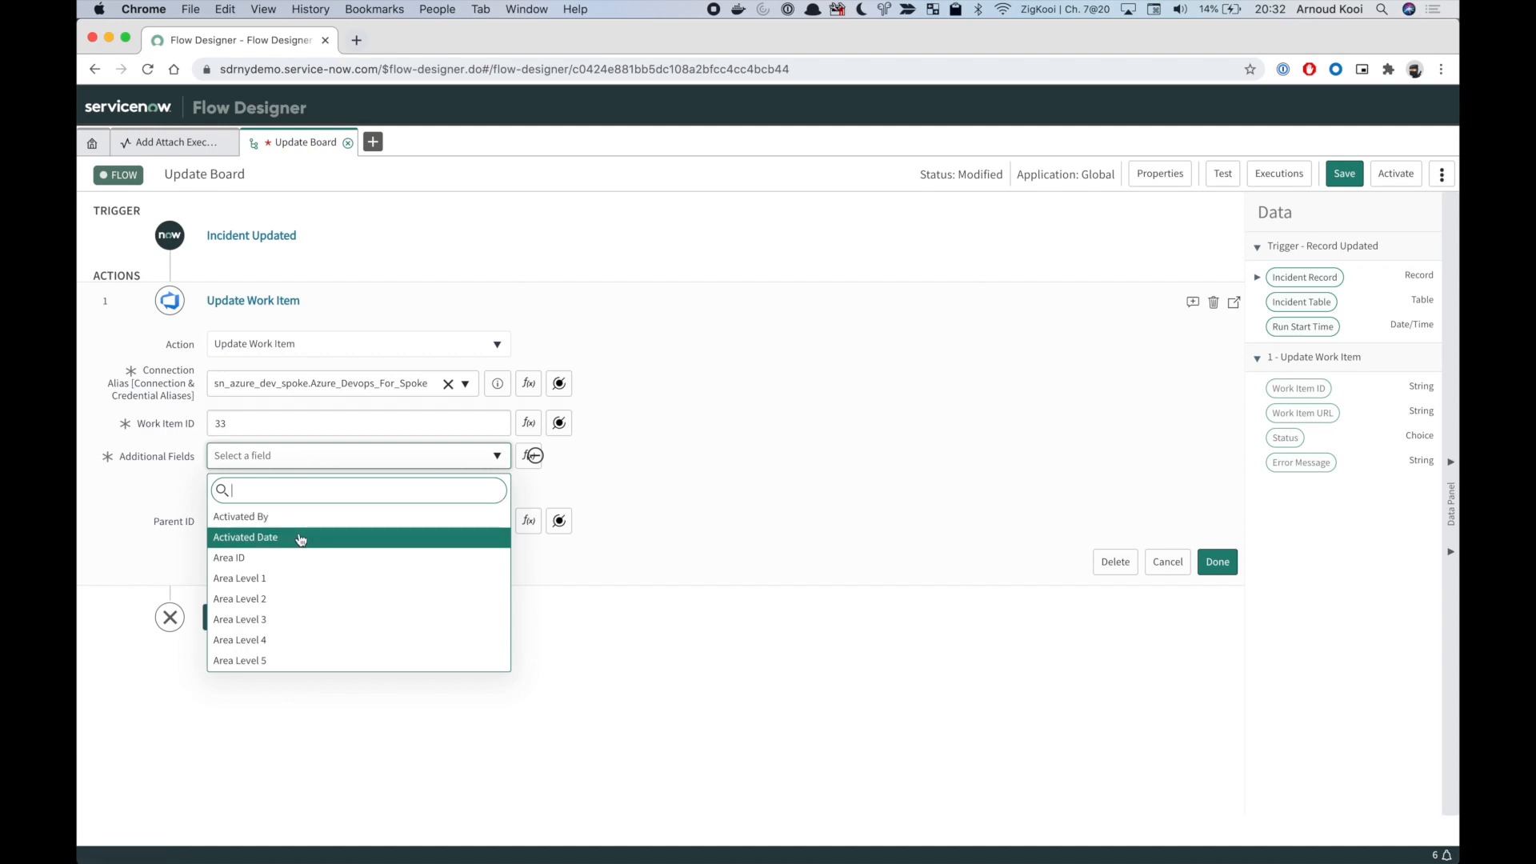
mouse_move(275, 537)
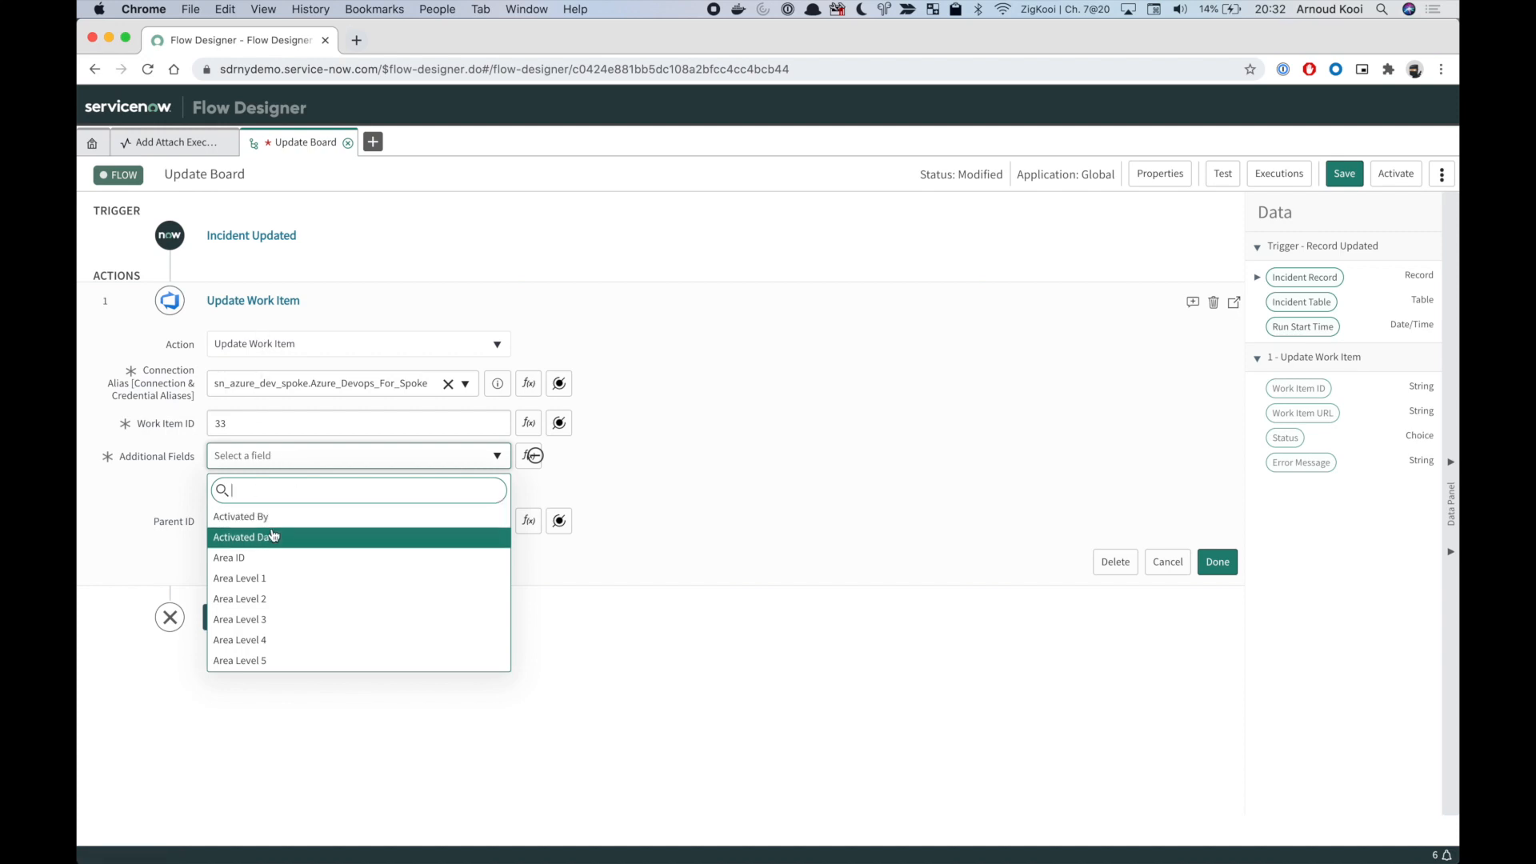
mouse_move(316, 587)
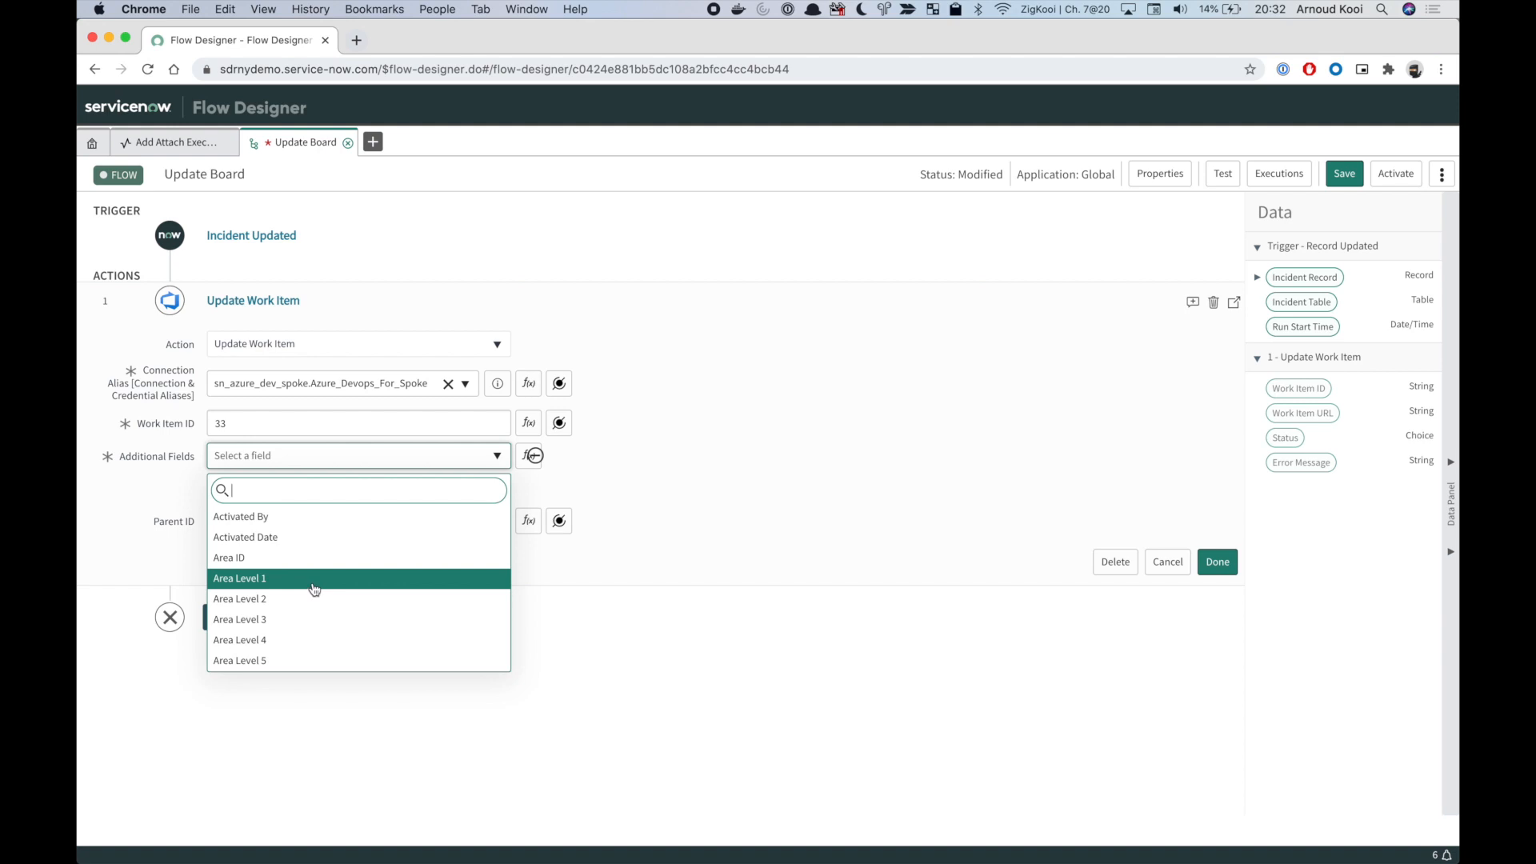
left_click(239, 578)
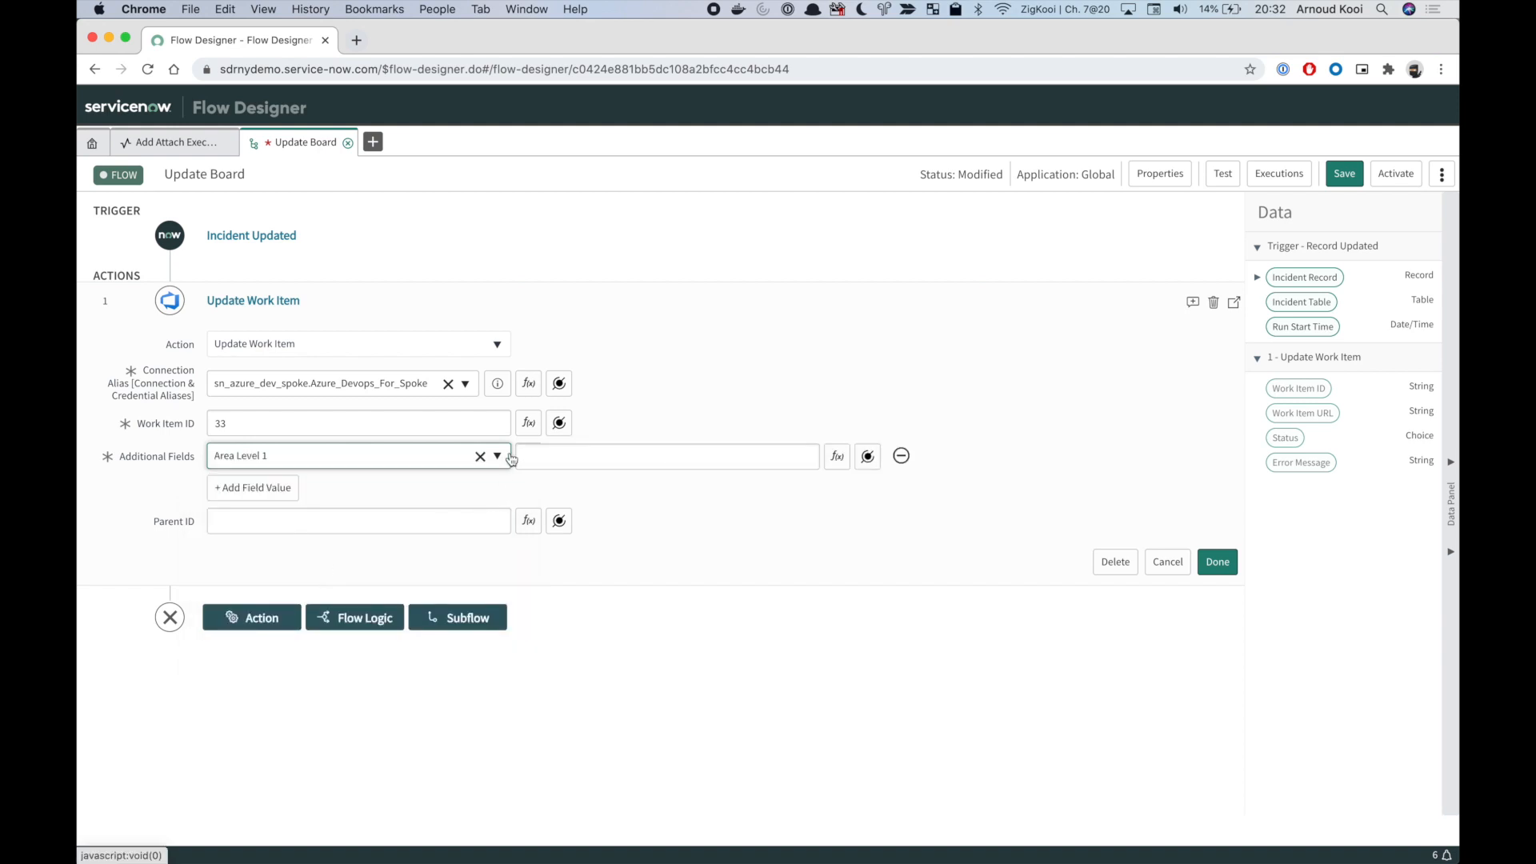
mouse_move(528, 422)
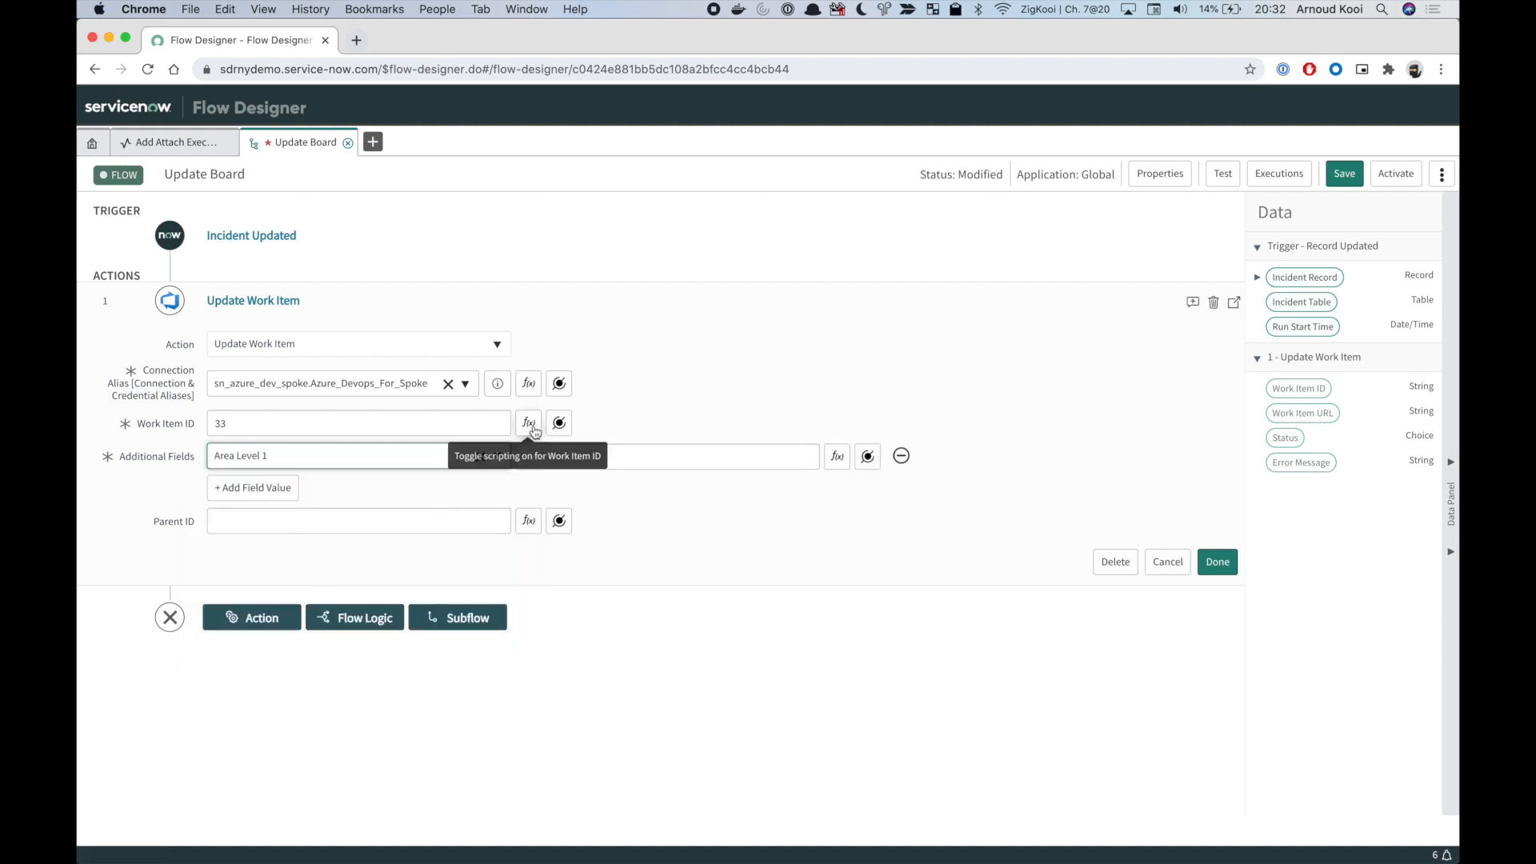
Script Work Item ID as 'return fd_data.trigger.current.correlation_id;' and close the action
left_click(528, 422)
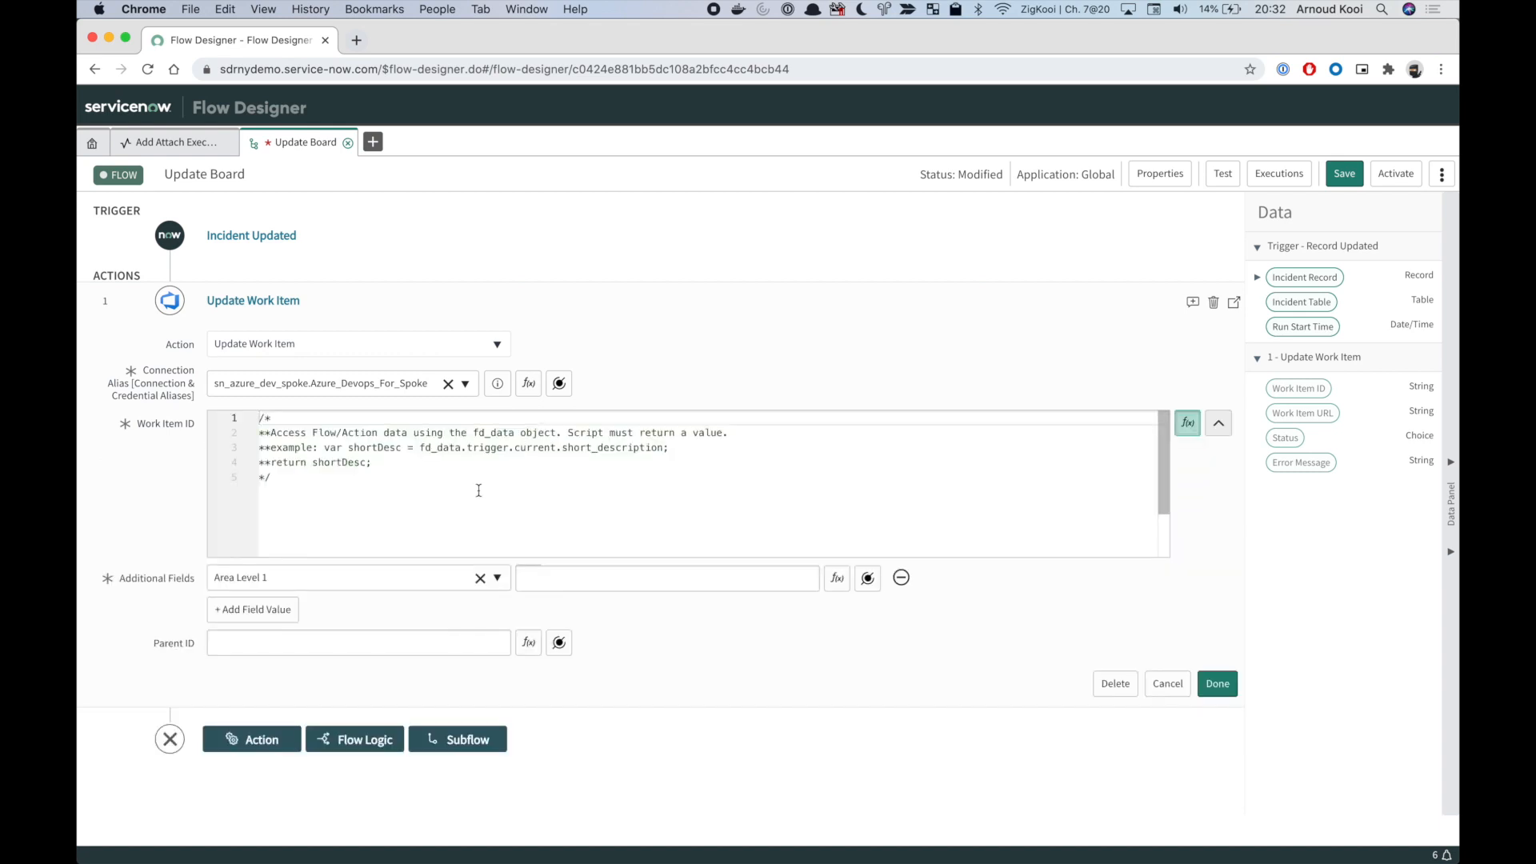
key("cmd+a")
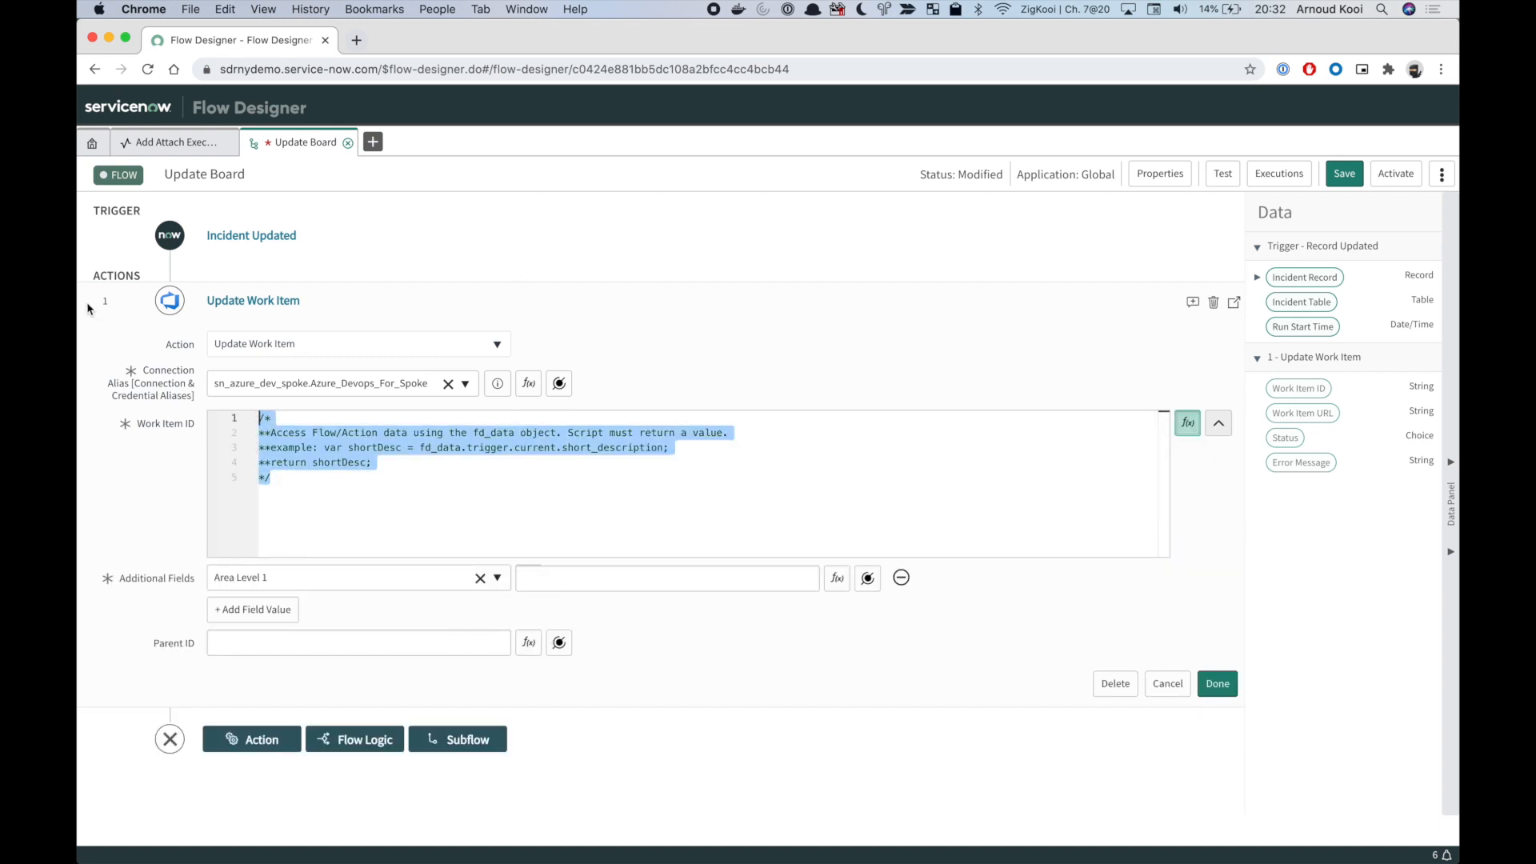
type("fd_data")
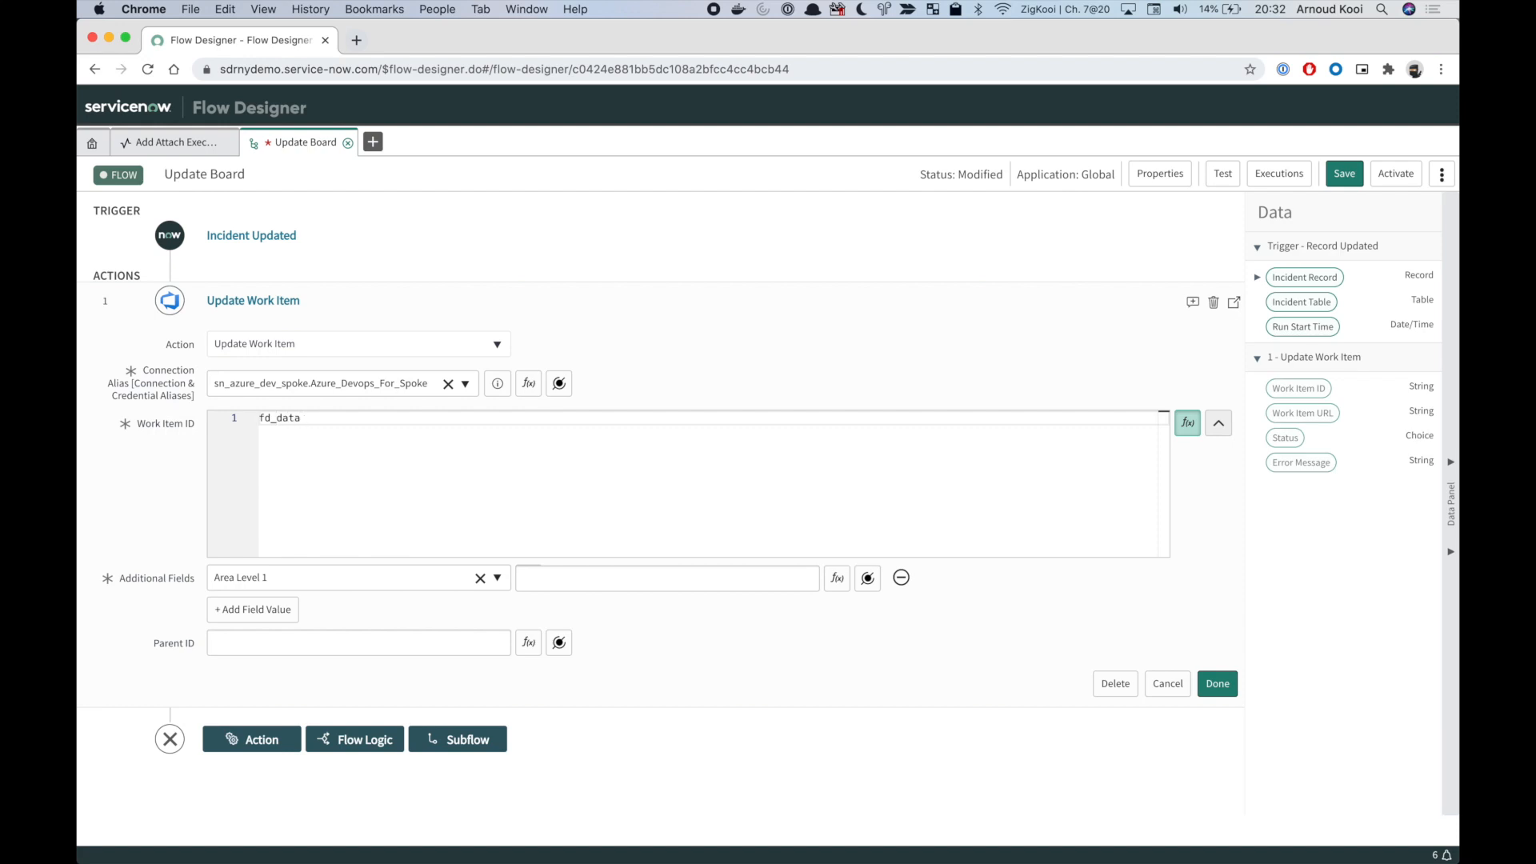
type(".trigger")
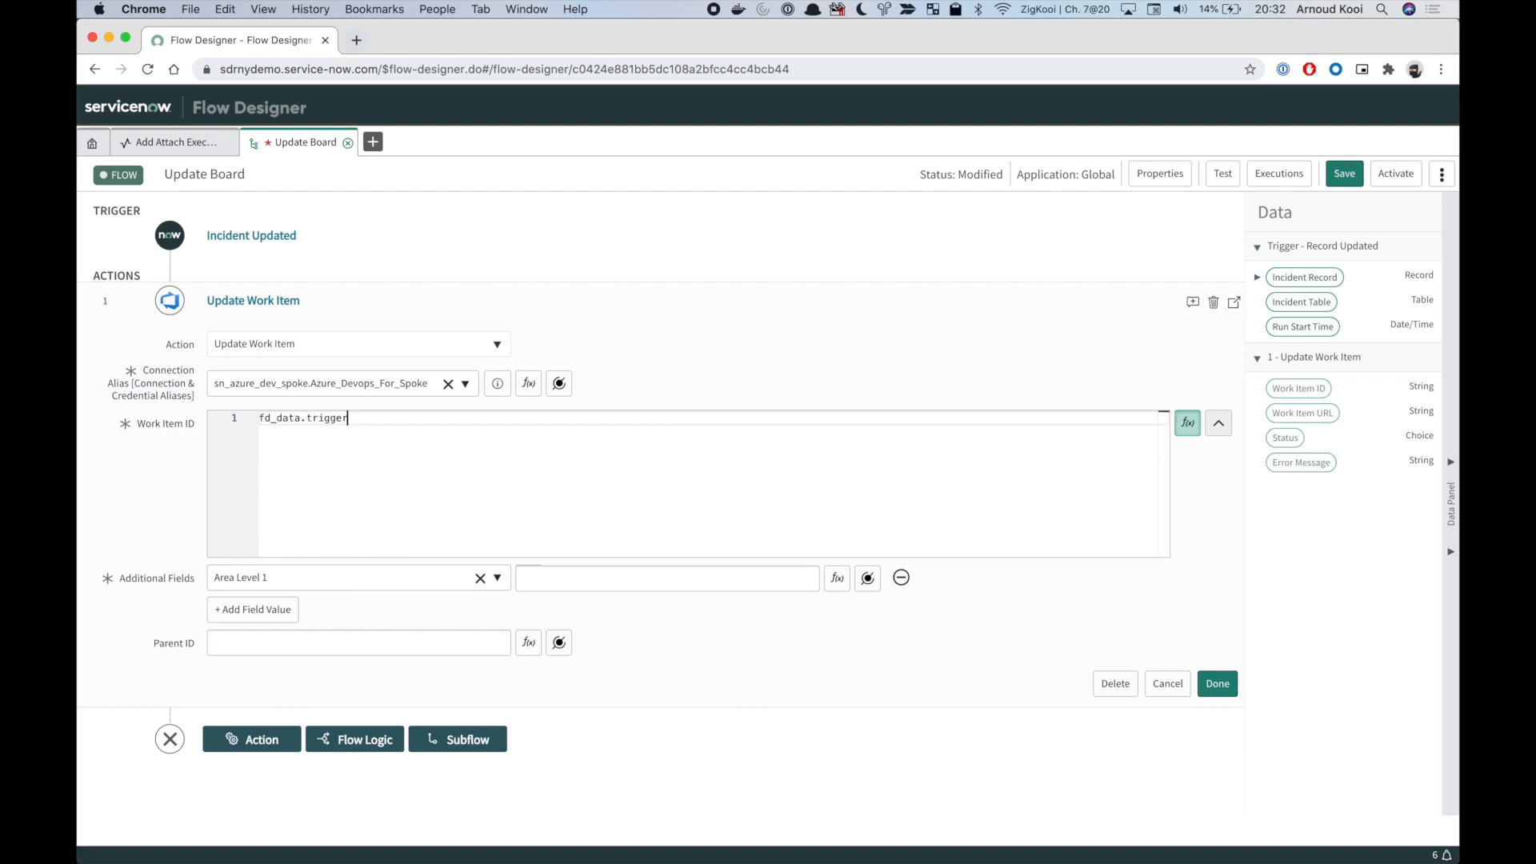
type(".current")
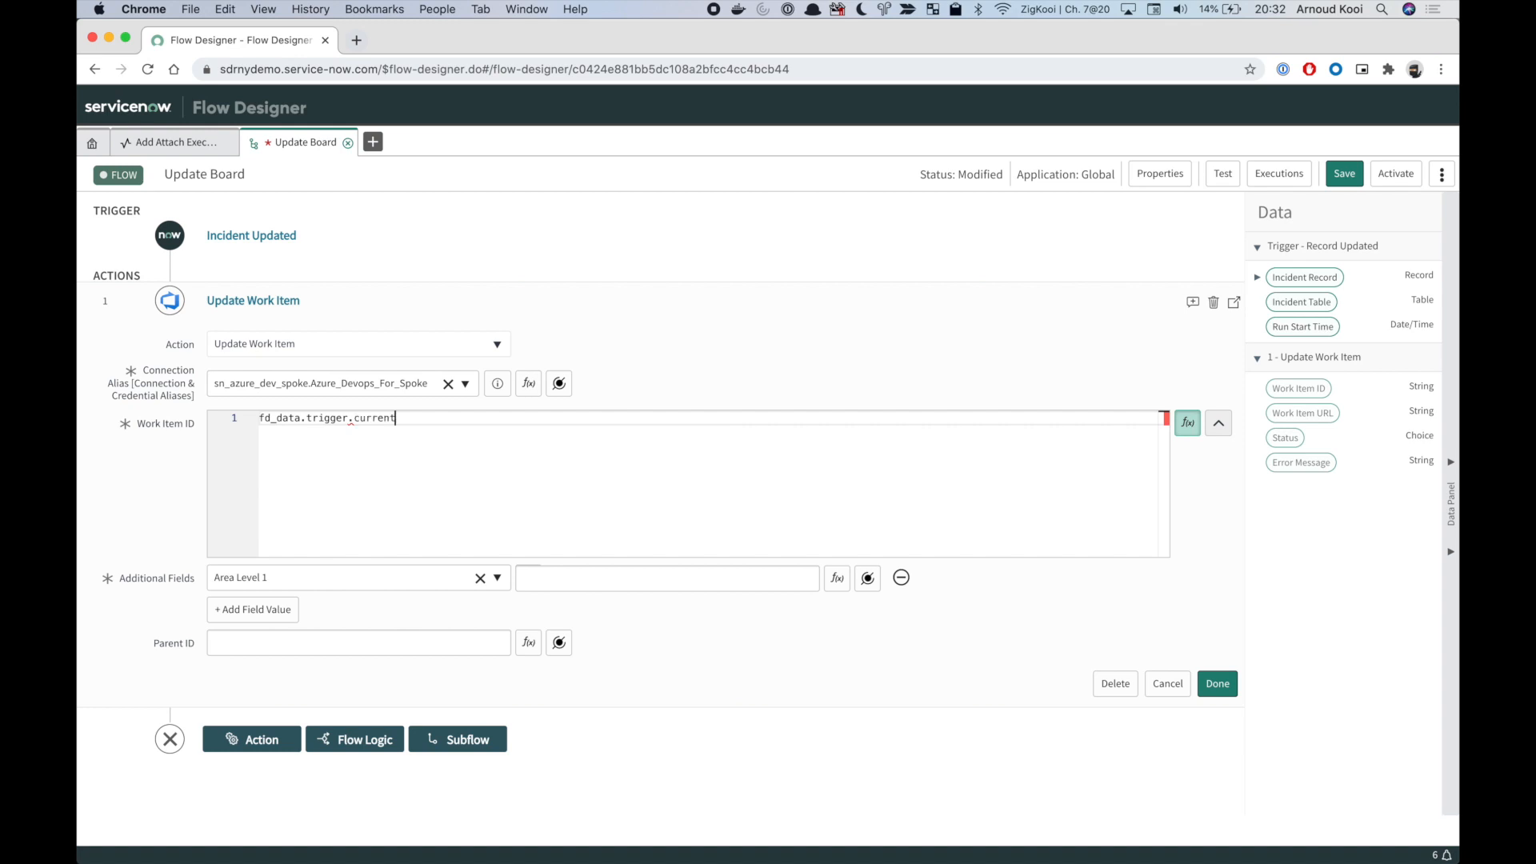
type("correlation_id")
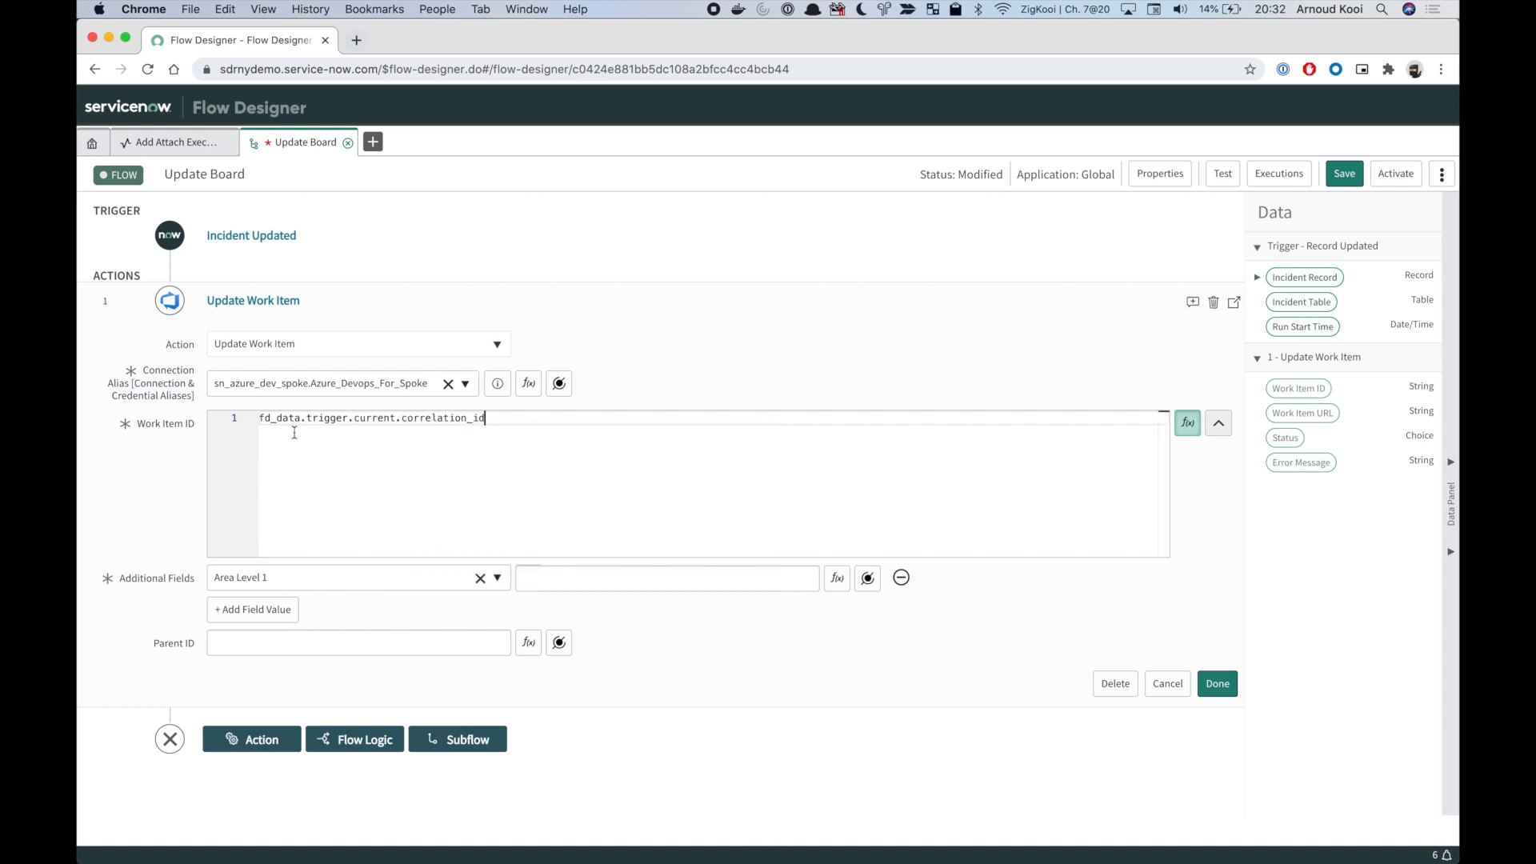
type(";")
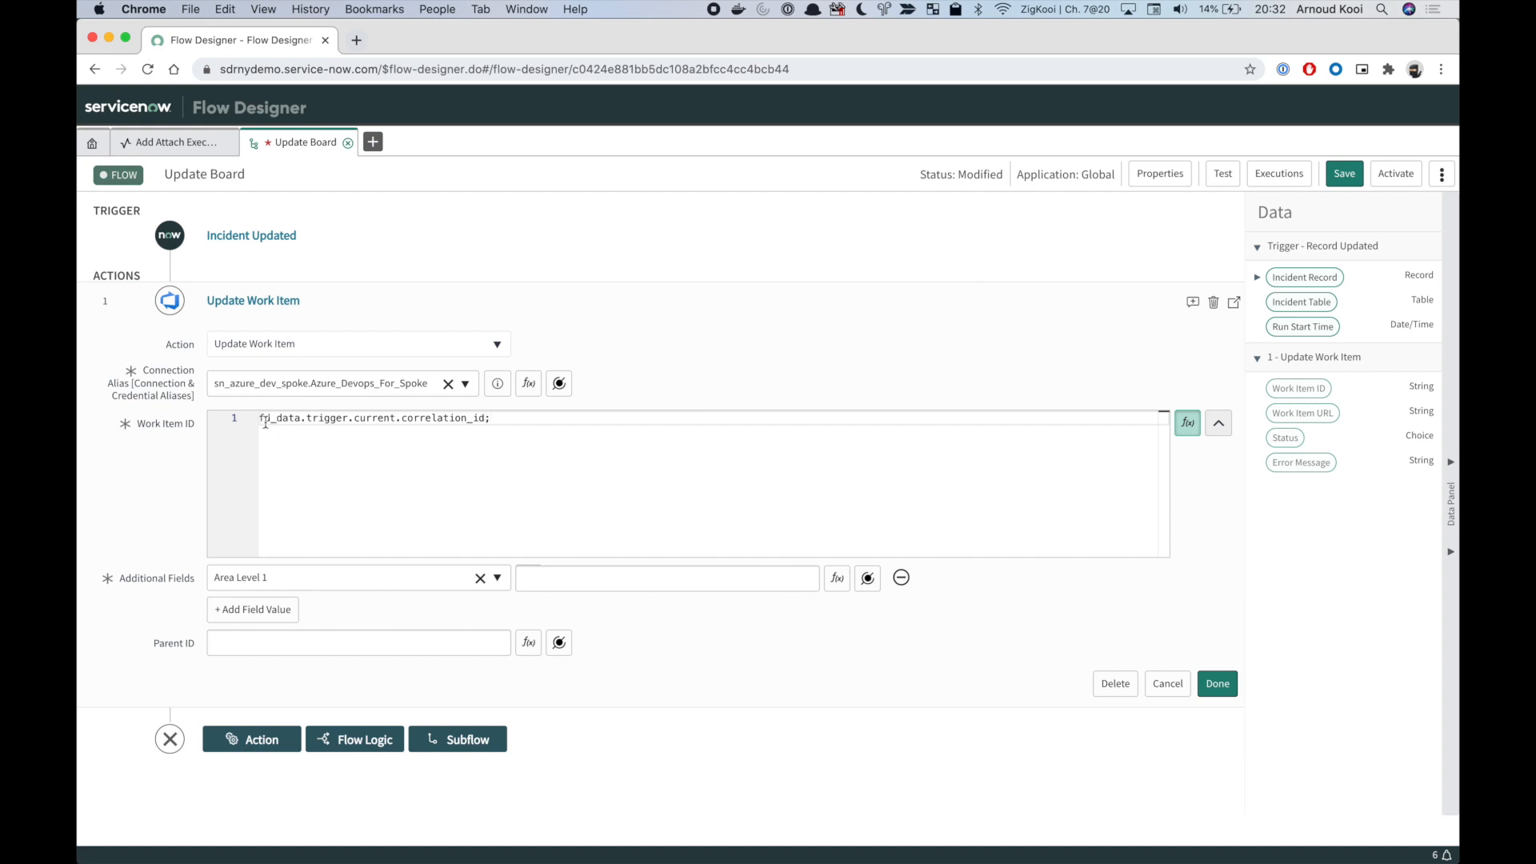
type("return")
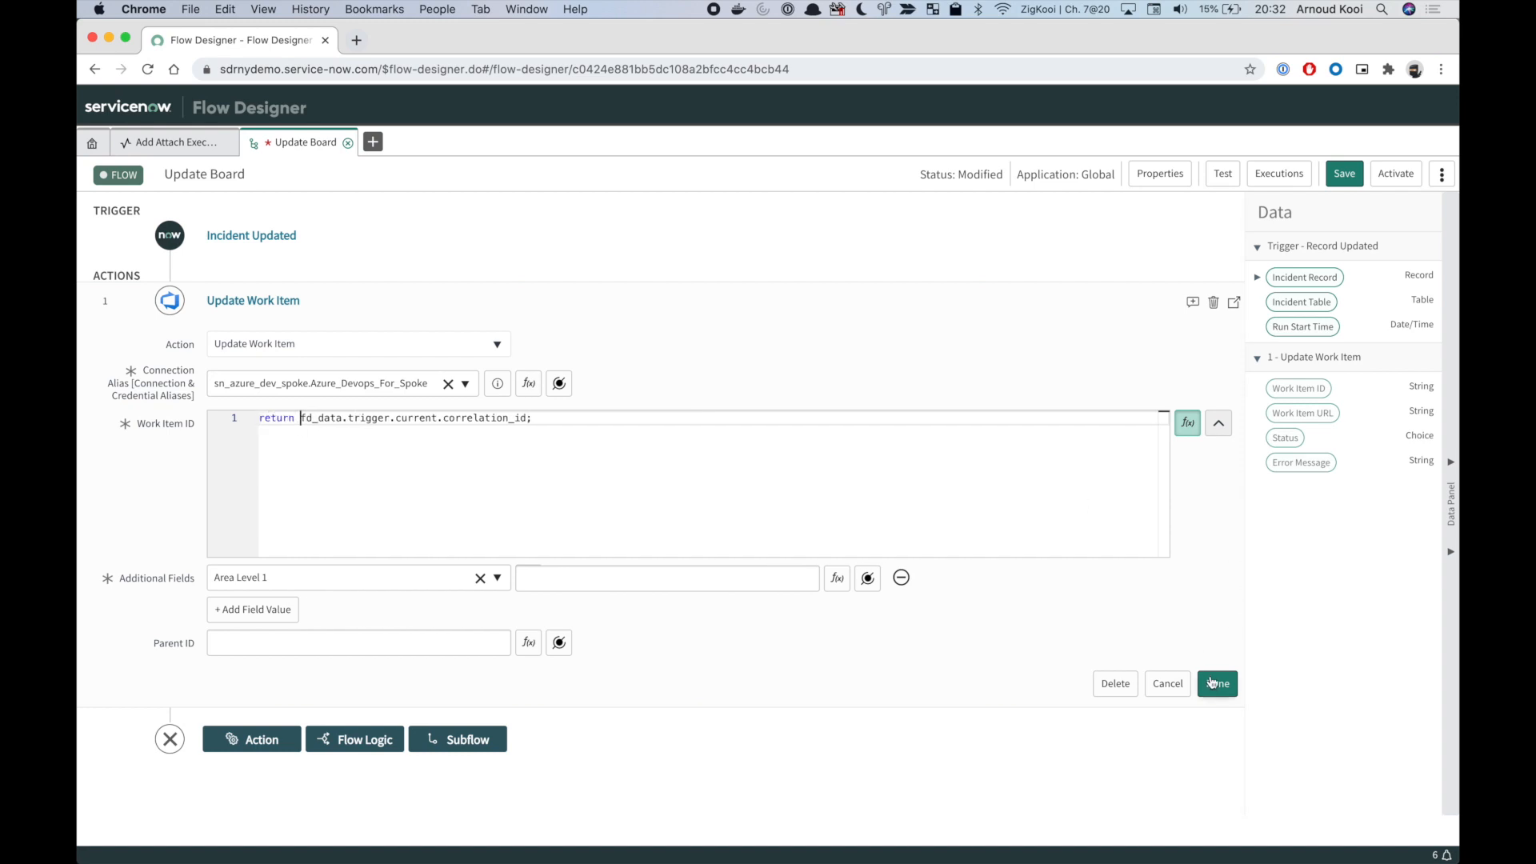
left_click(1216, 683)
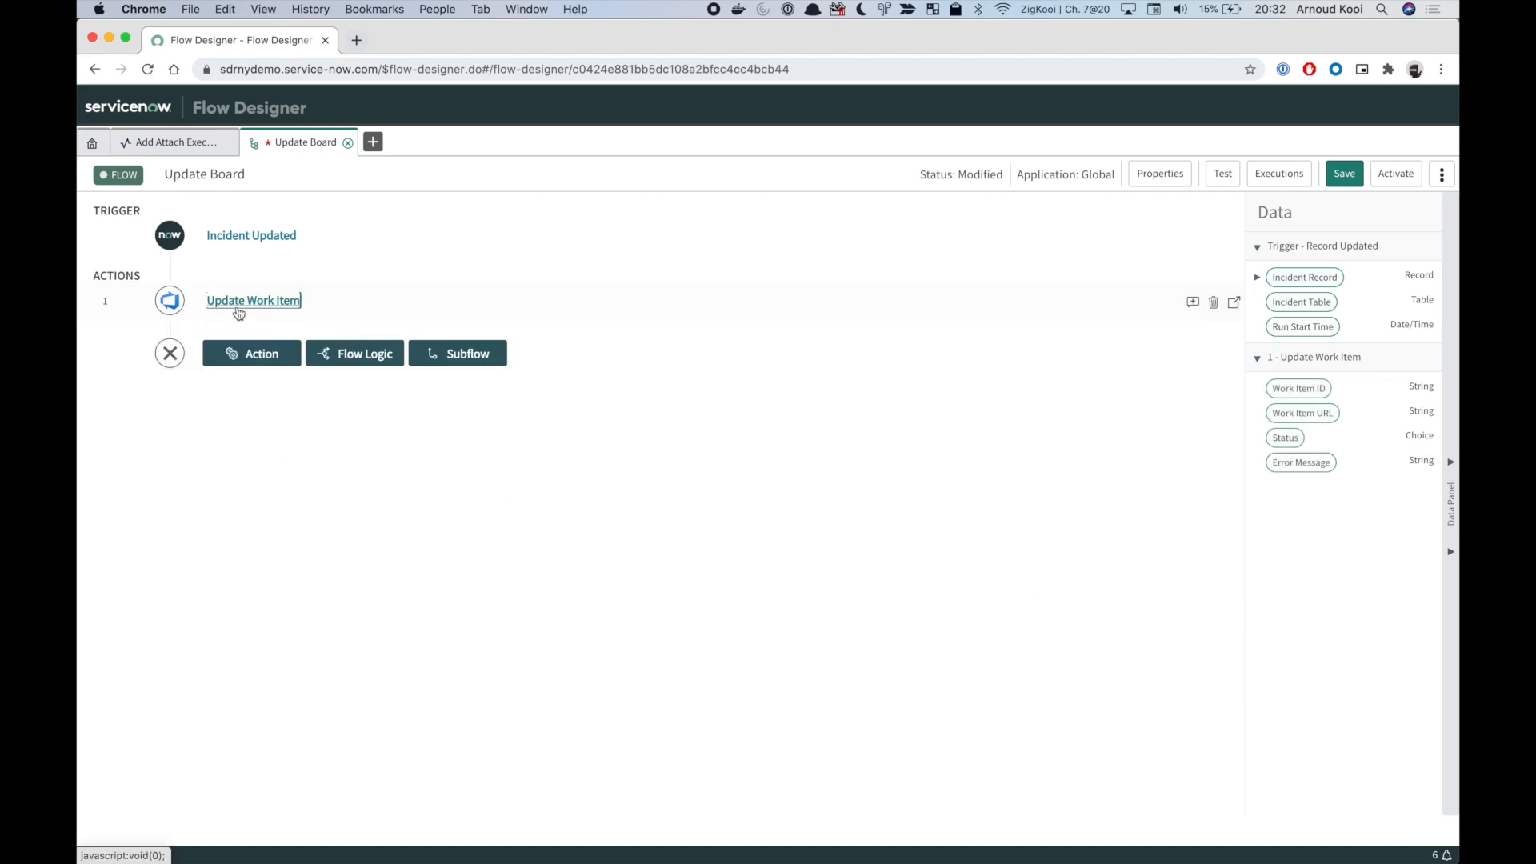
Switch the additional field to Description with value 'hello from sn' and close the action
left_click(252, 300)
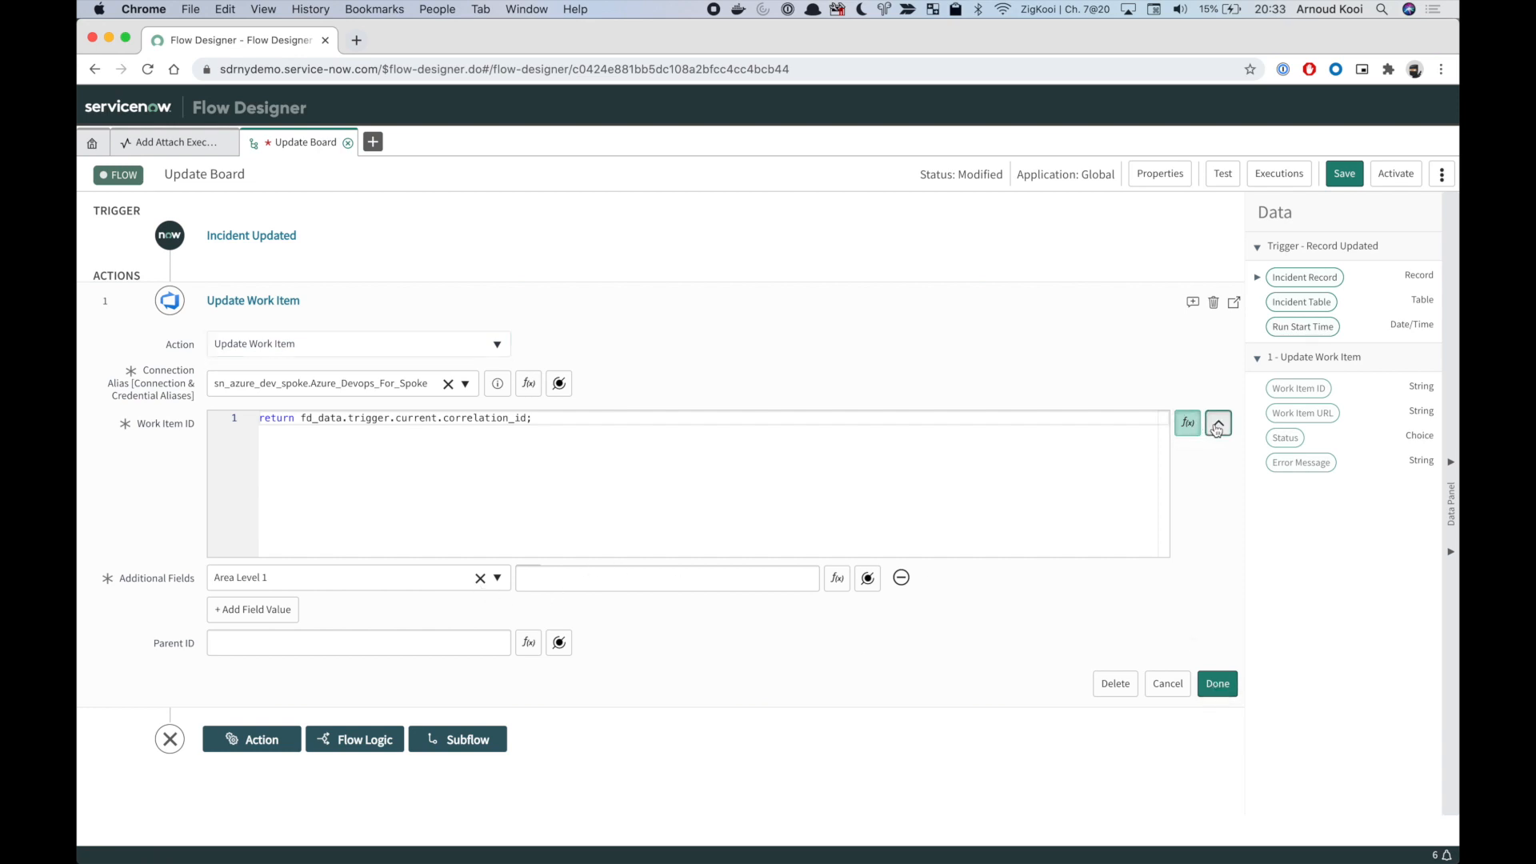
left_click(1218, 423)
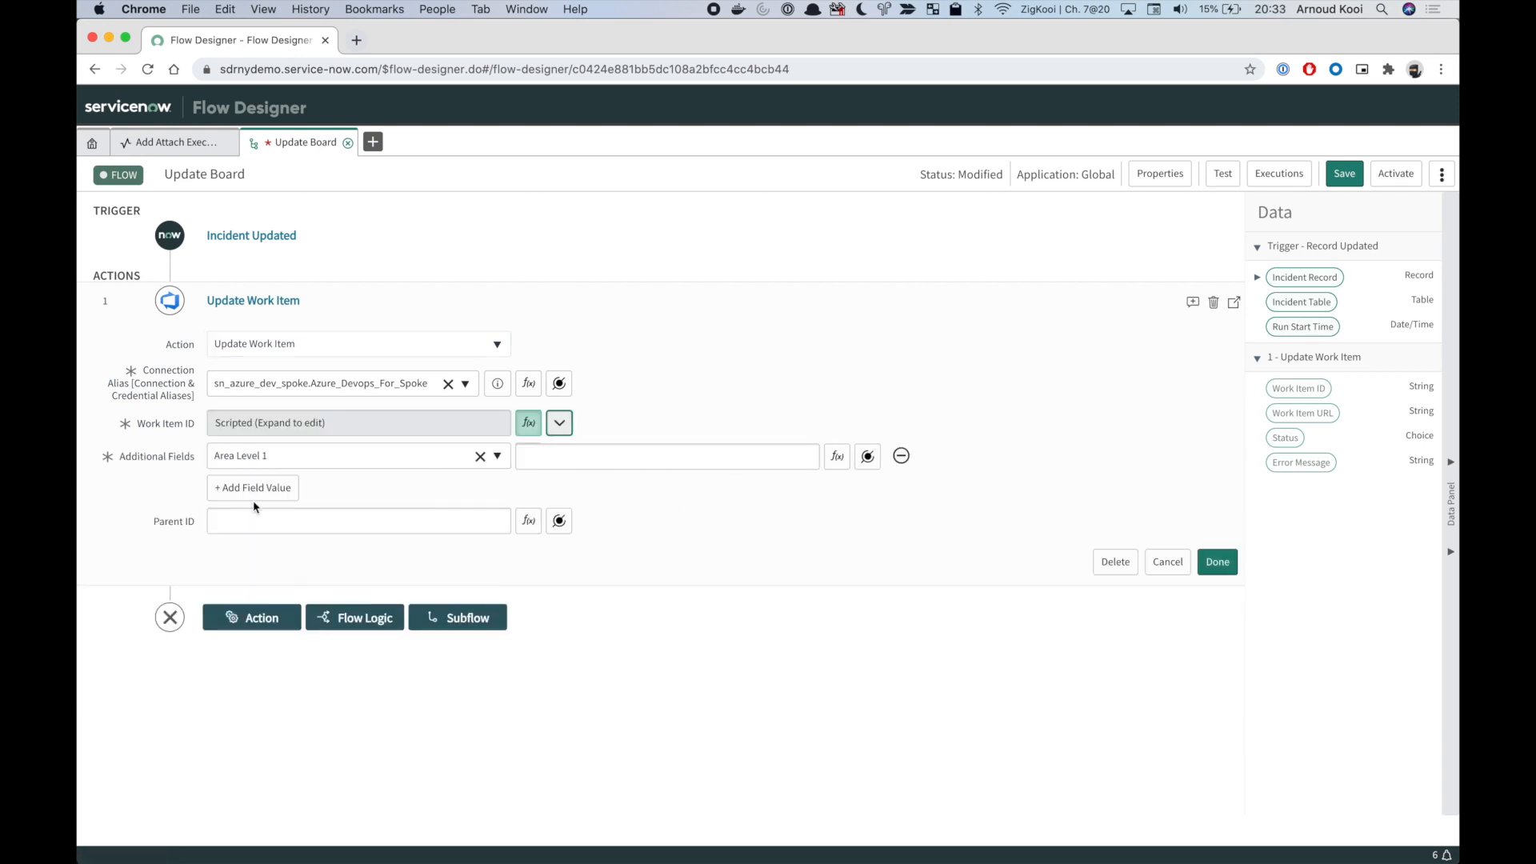
left_click(357, 456)
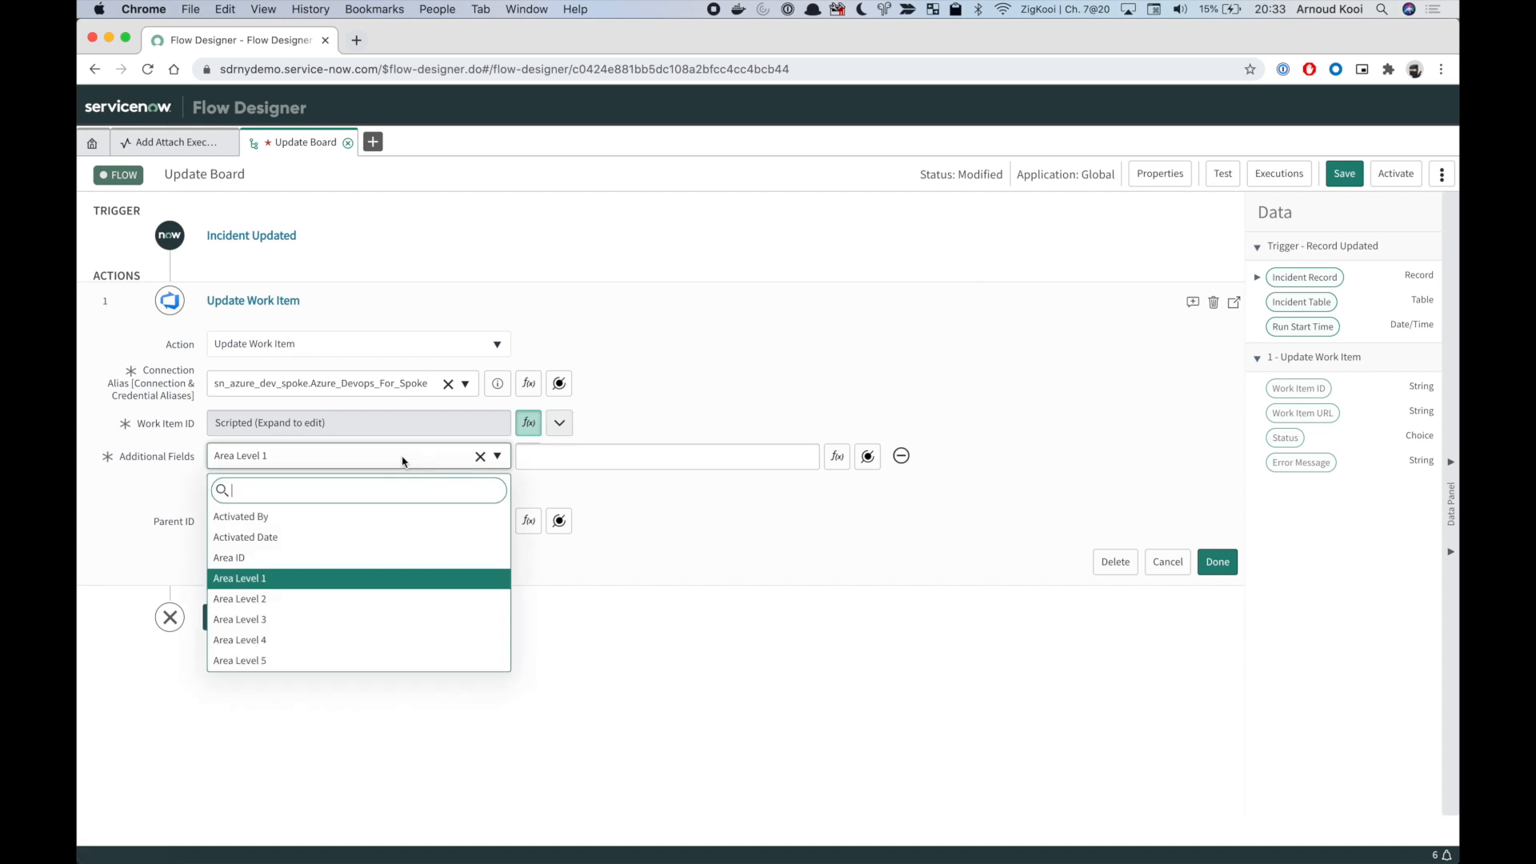
type("des")
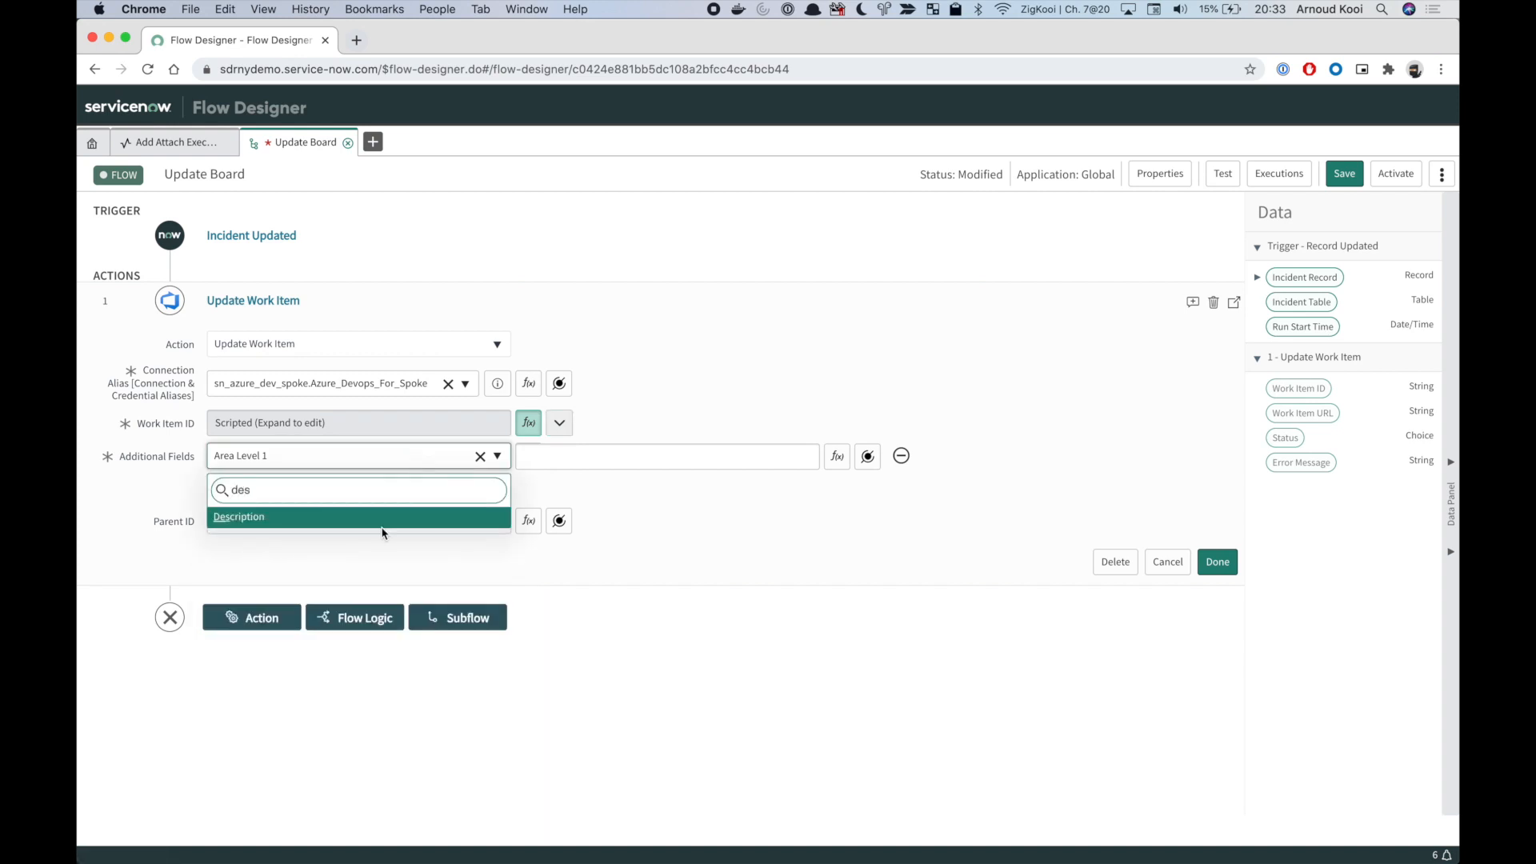
left_click(238, 516)
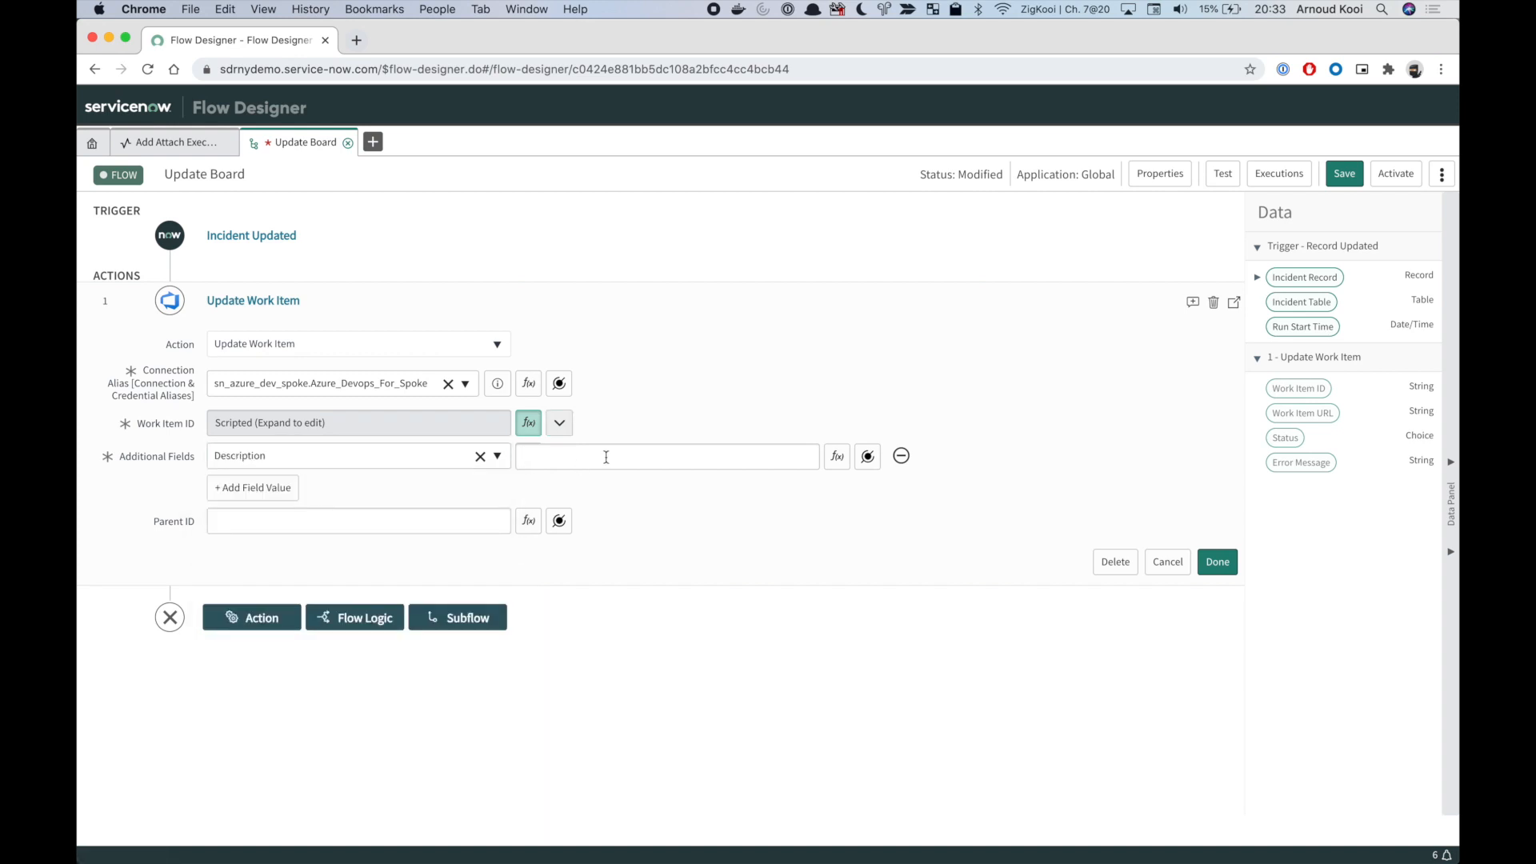
type("hello from sn")
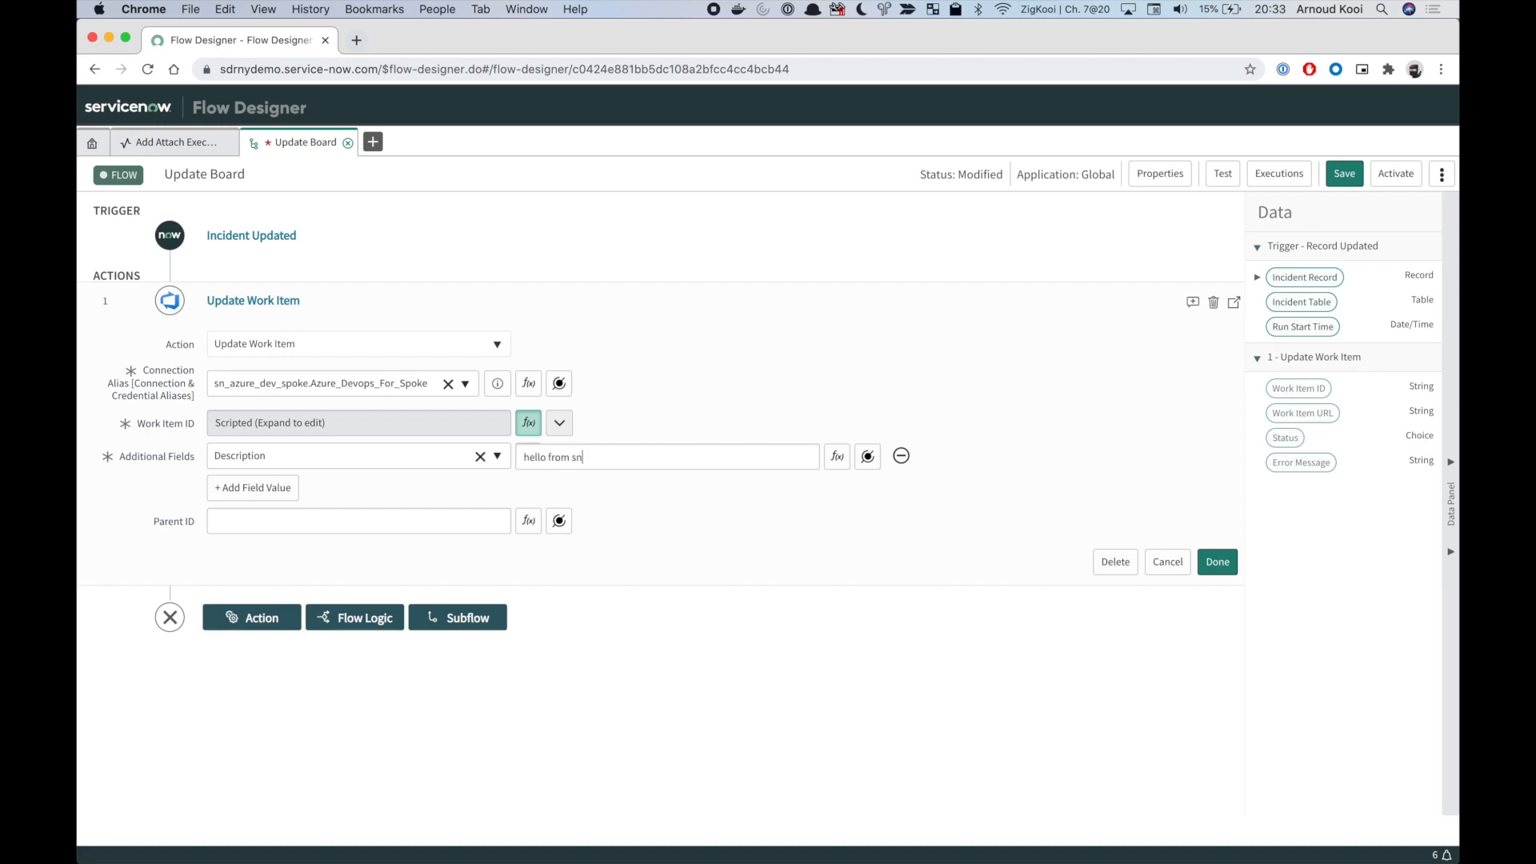
left_click(1217, 561)
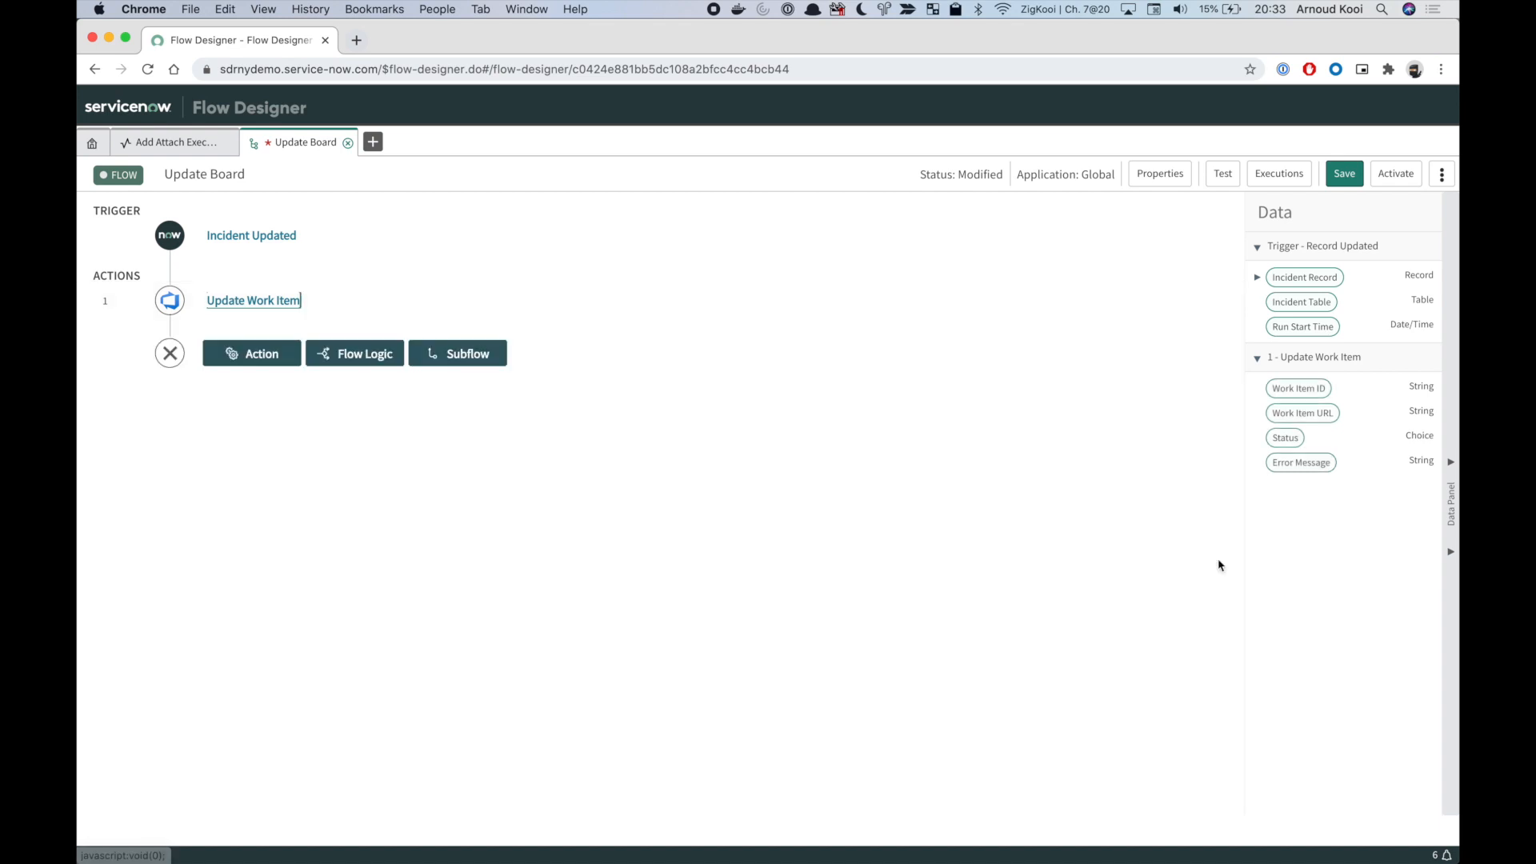
mouse_move(721, 266)
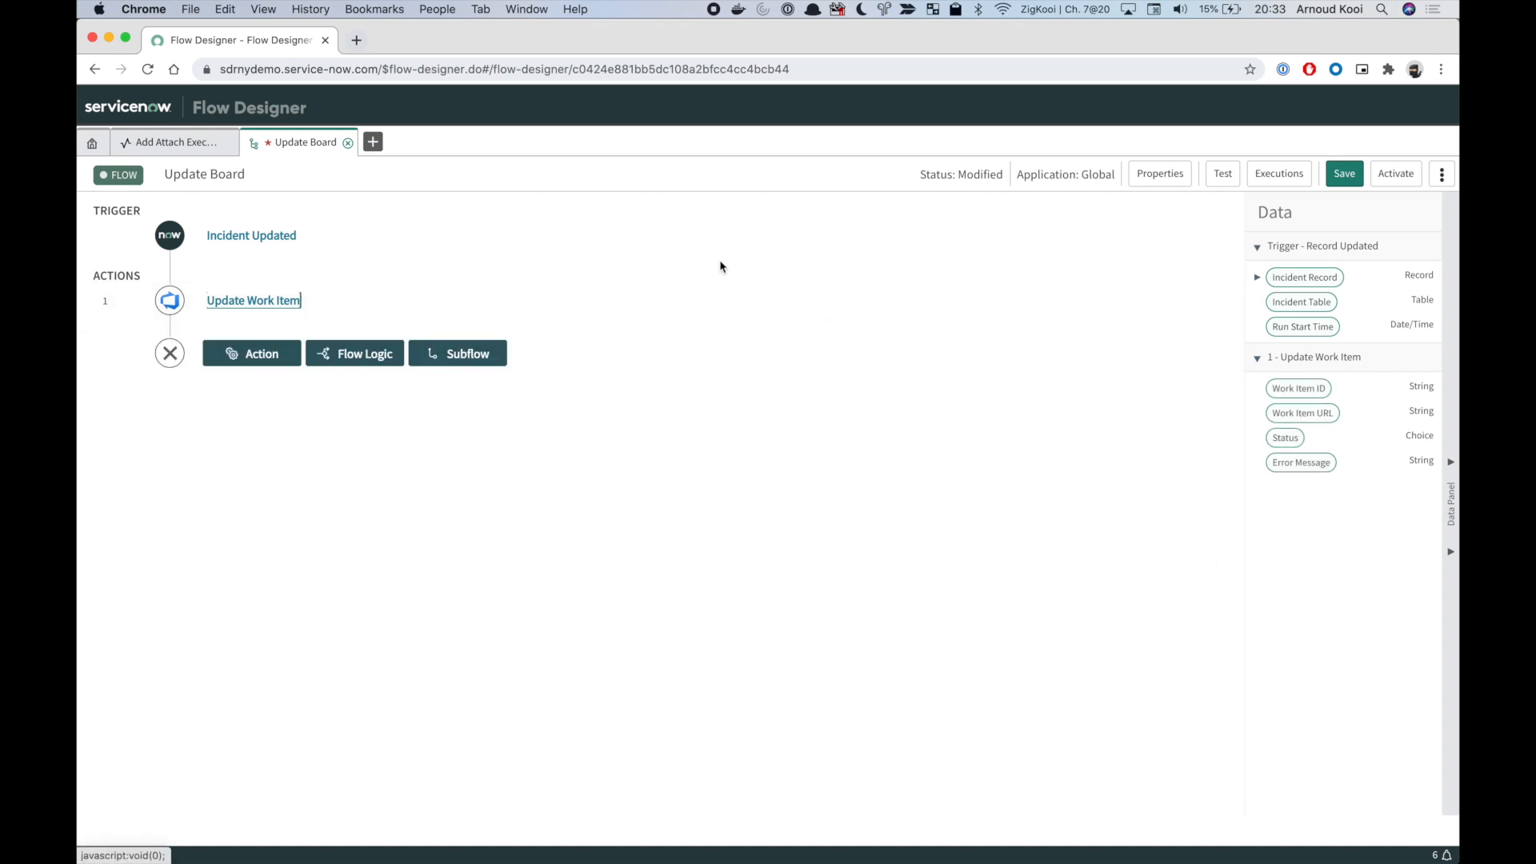
mouse_move(1222, 173)
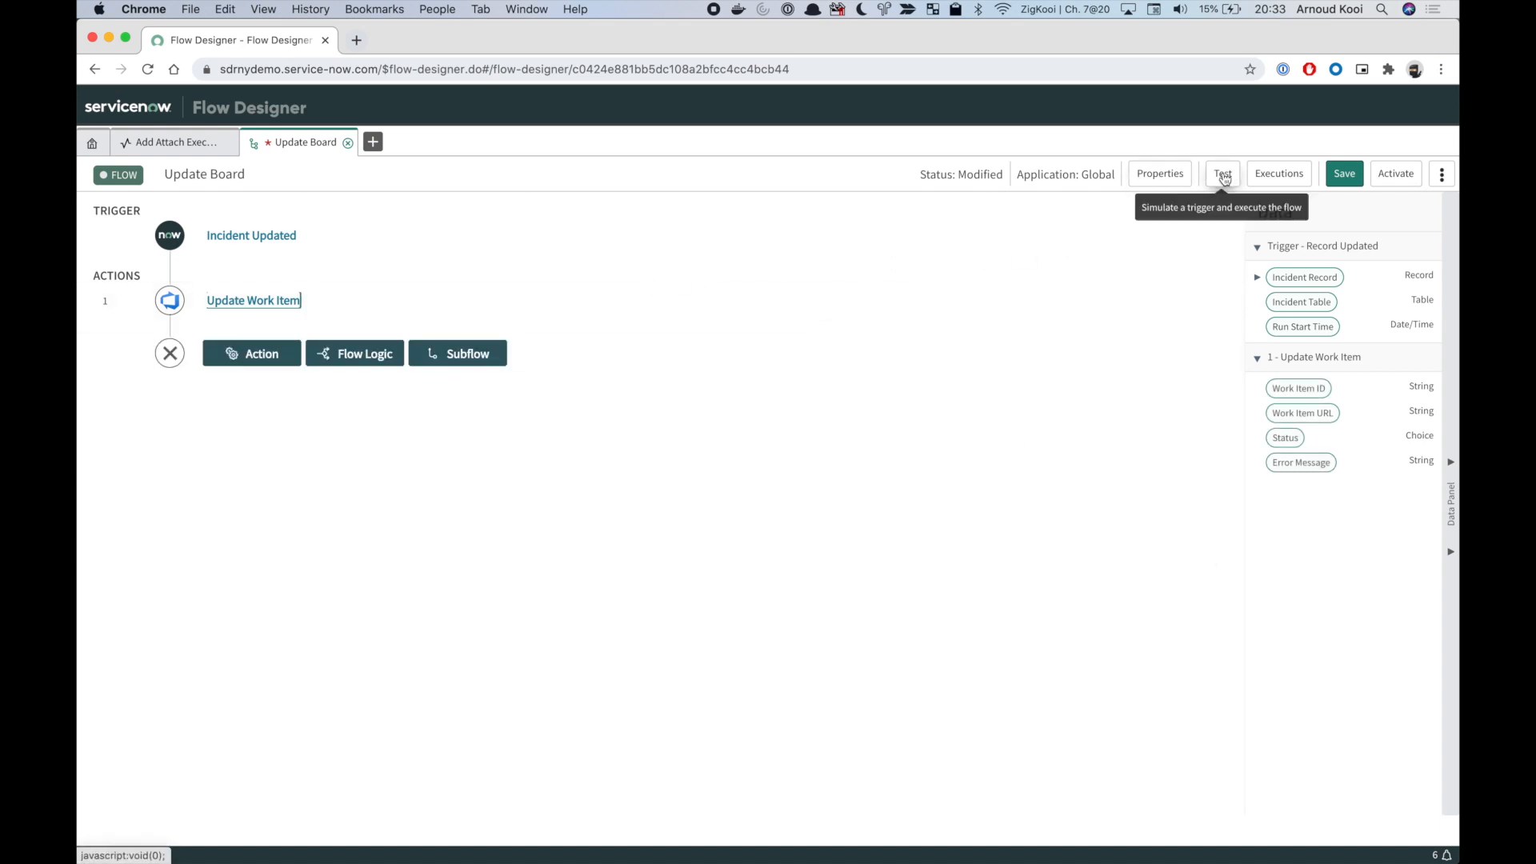
Test the flow on incident INC0400100 and view the execution details
left_click(1222, 173)
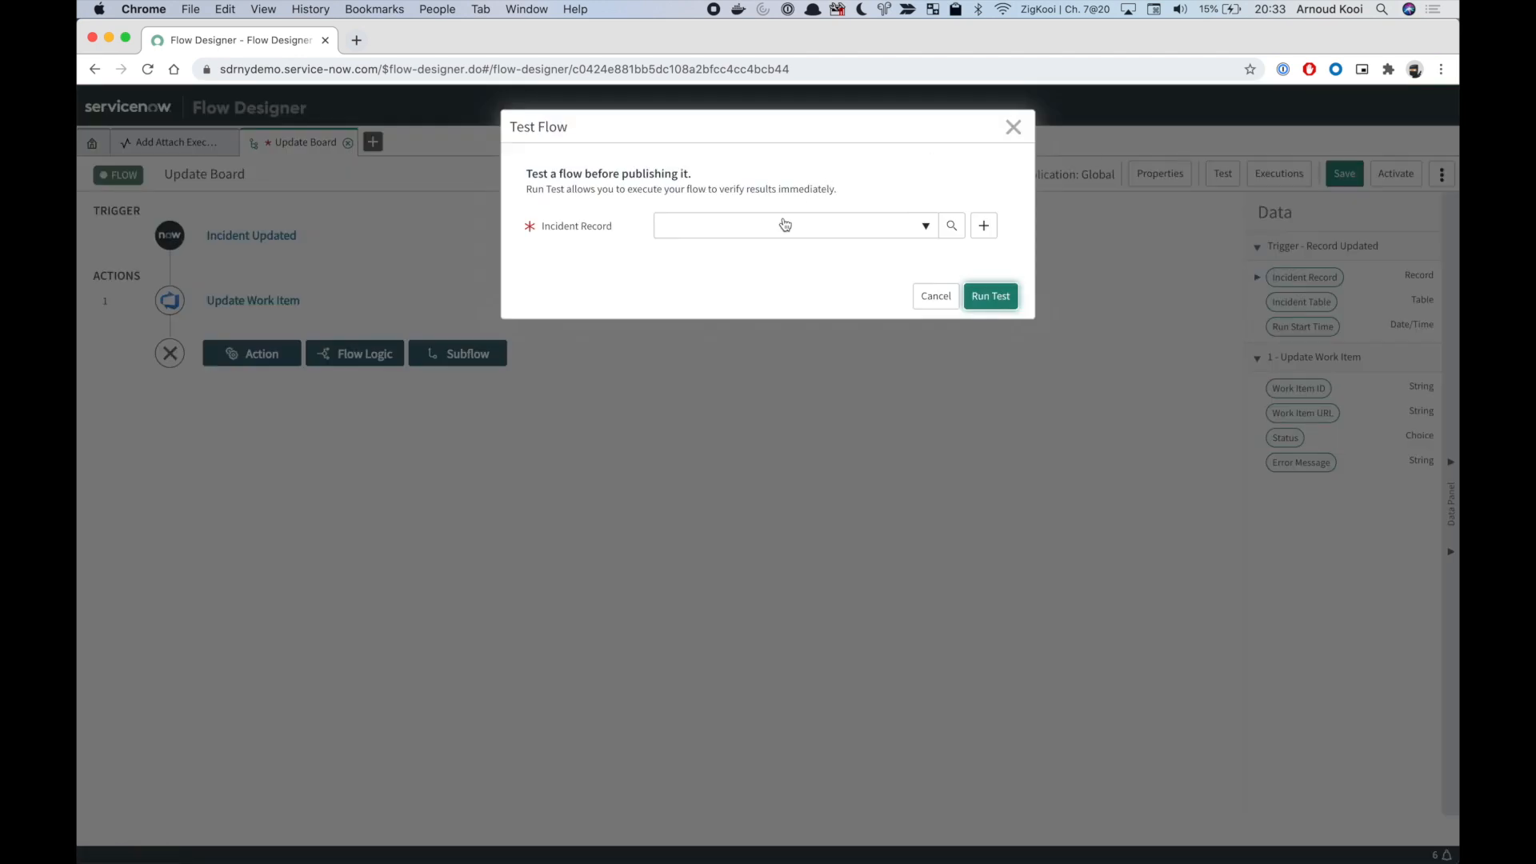
left_click(795, 224)
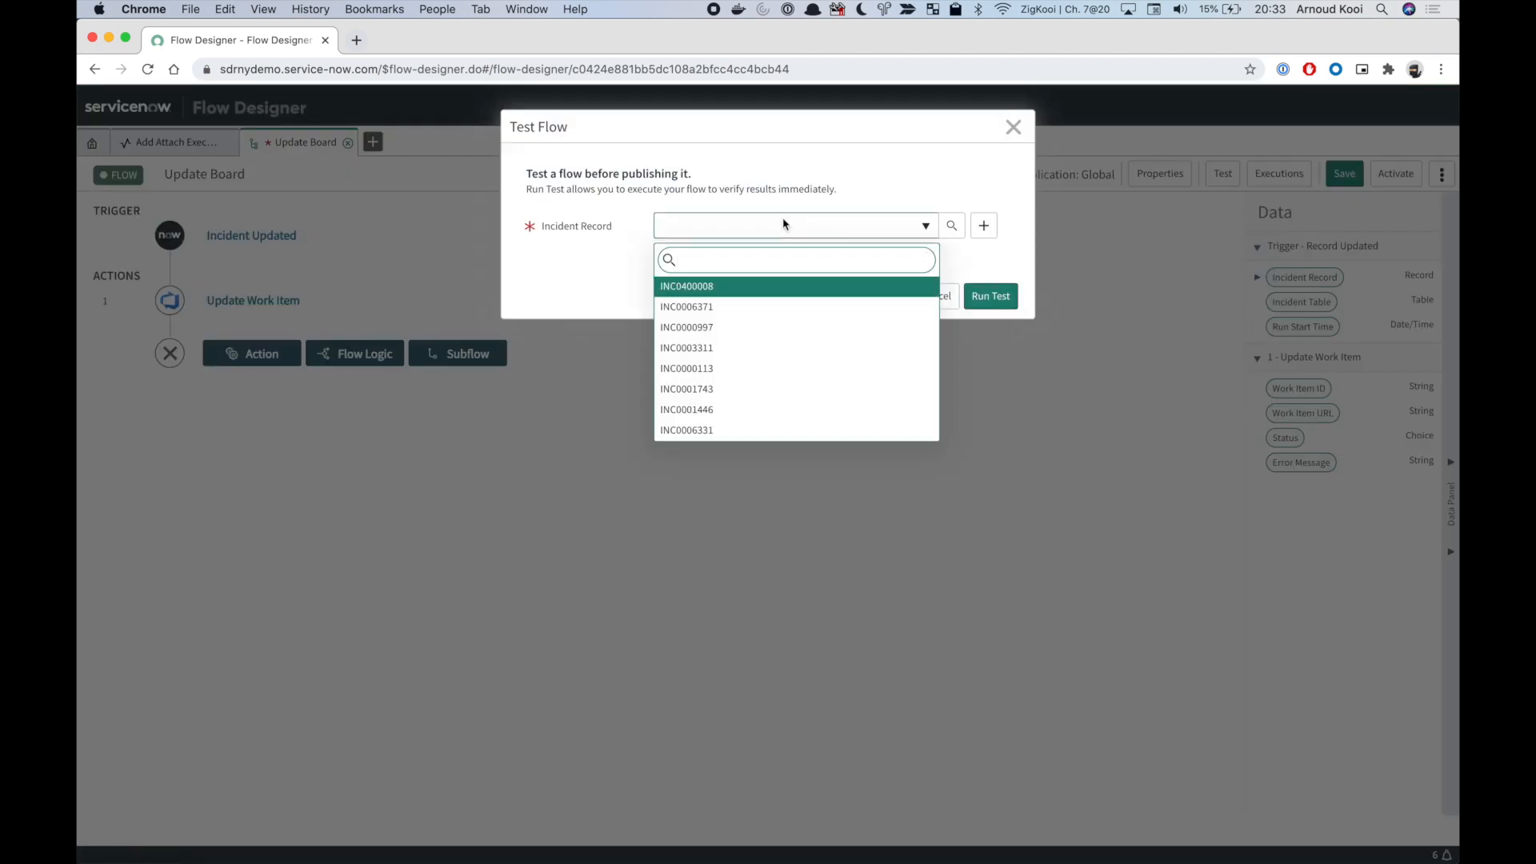
type("*400100")
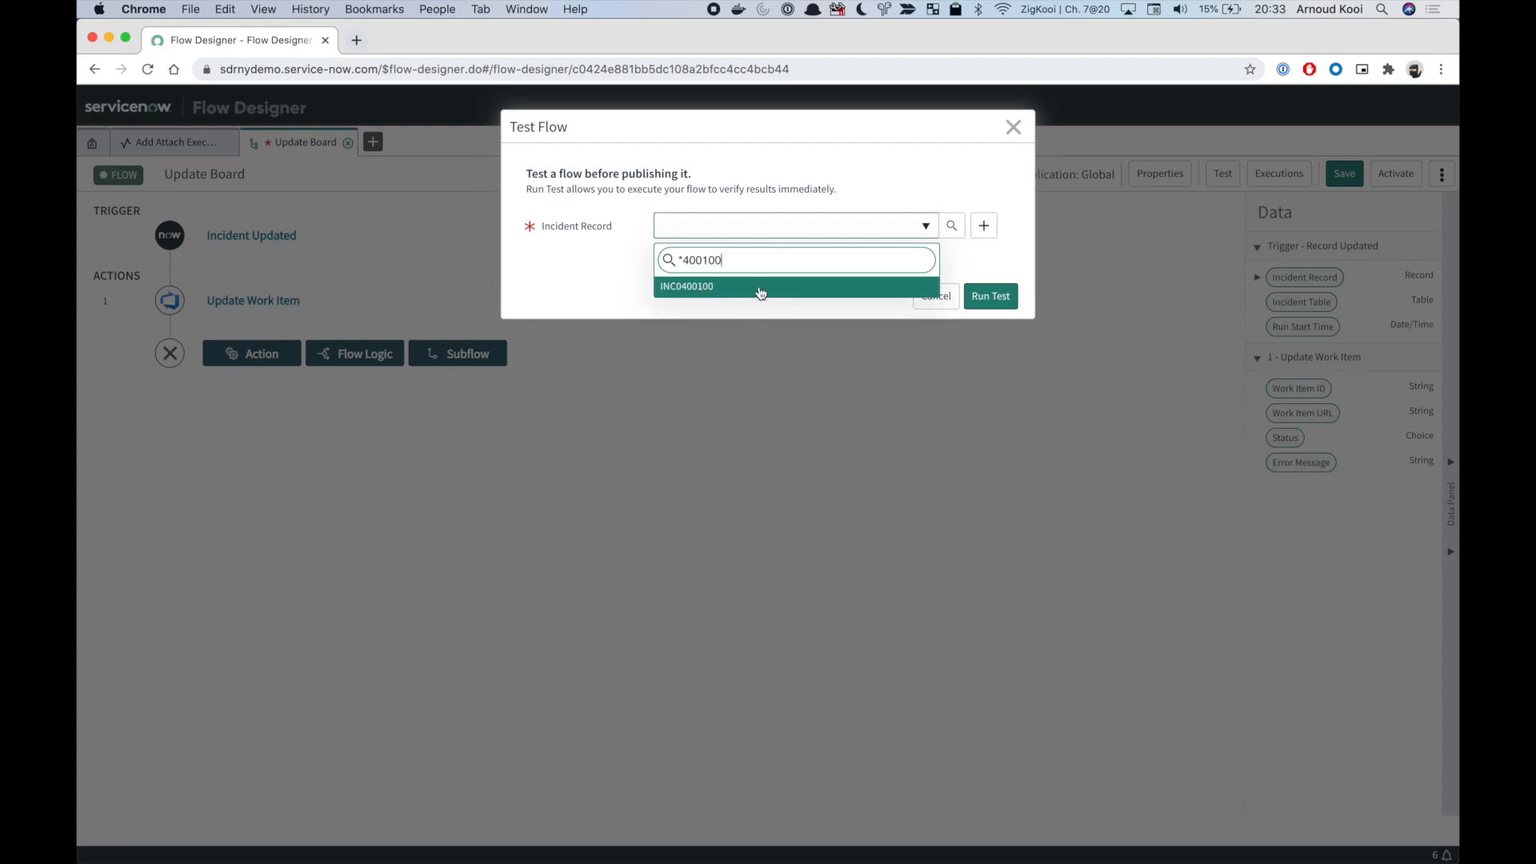
left_click(711, 287)
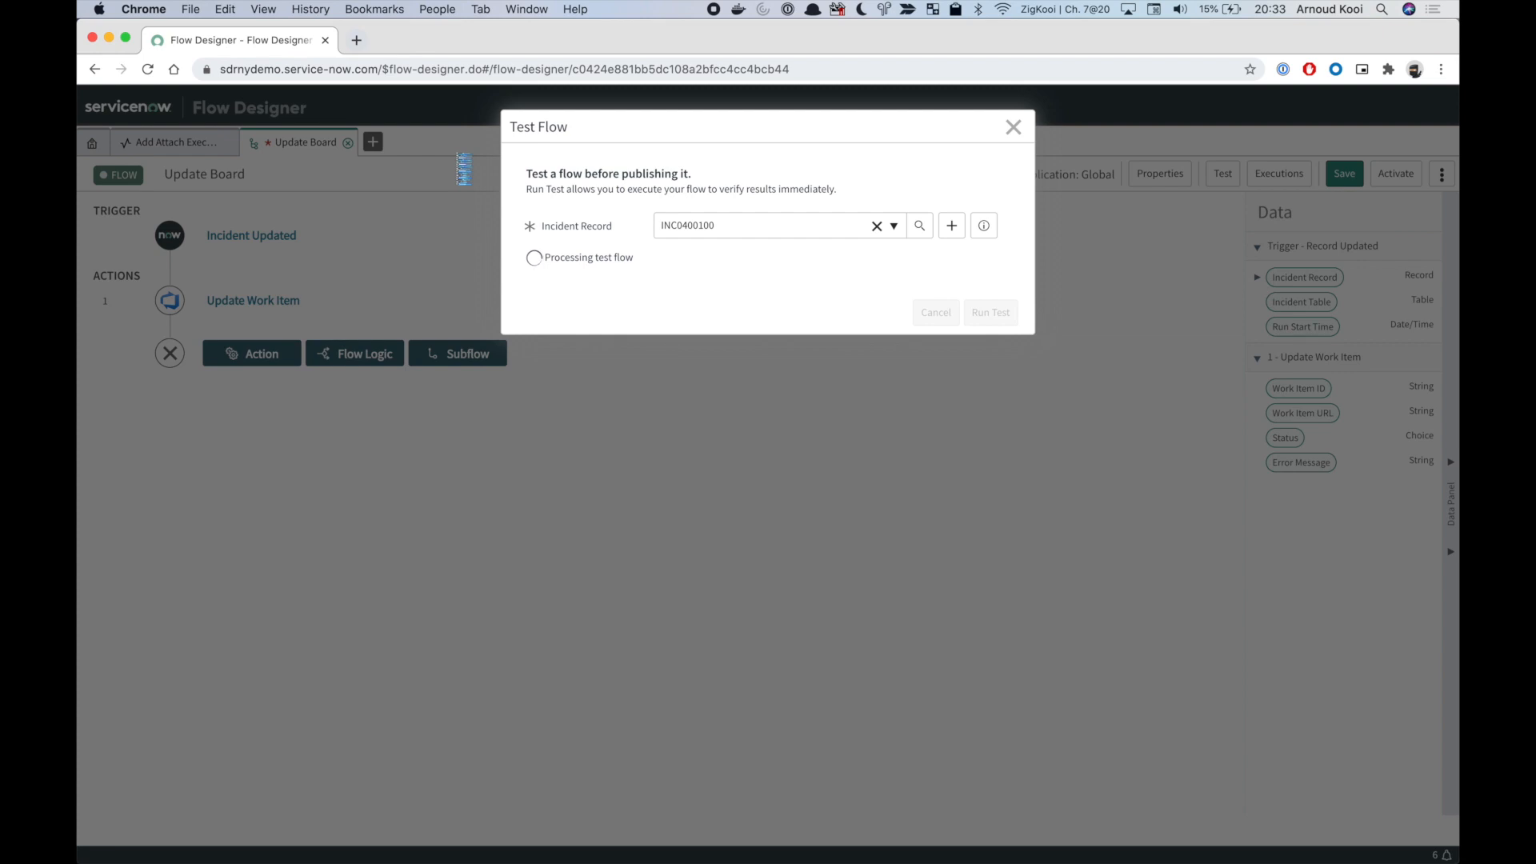
left_click(990, 312)
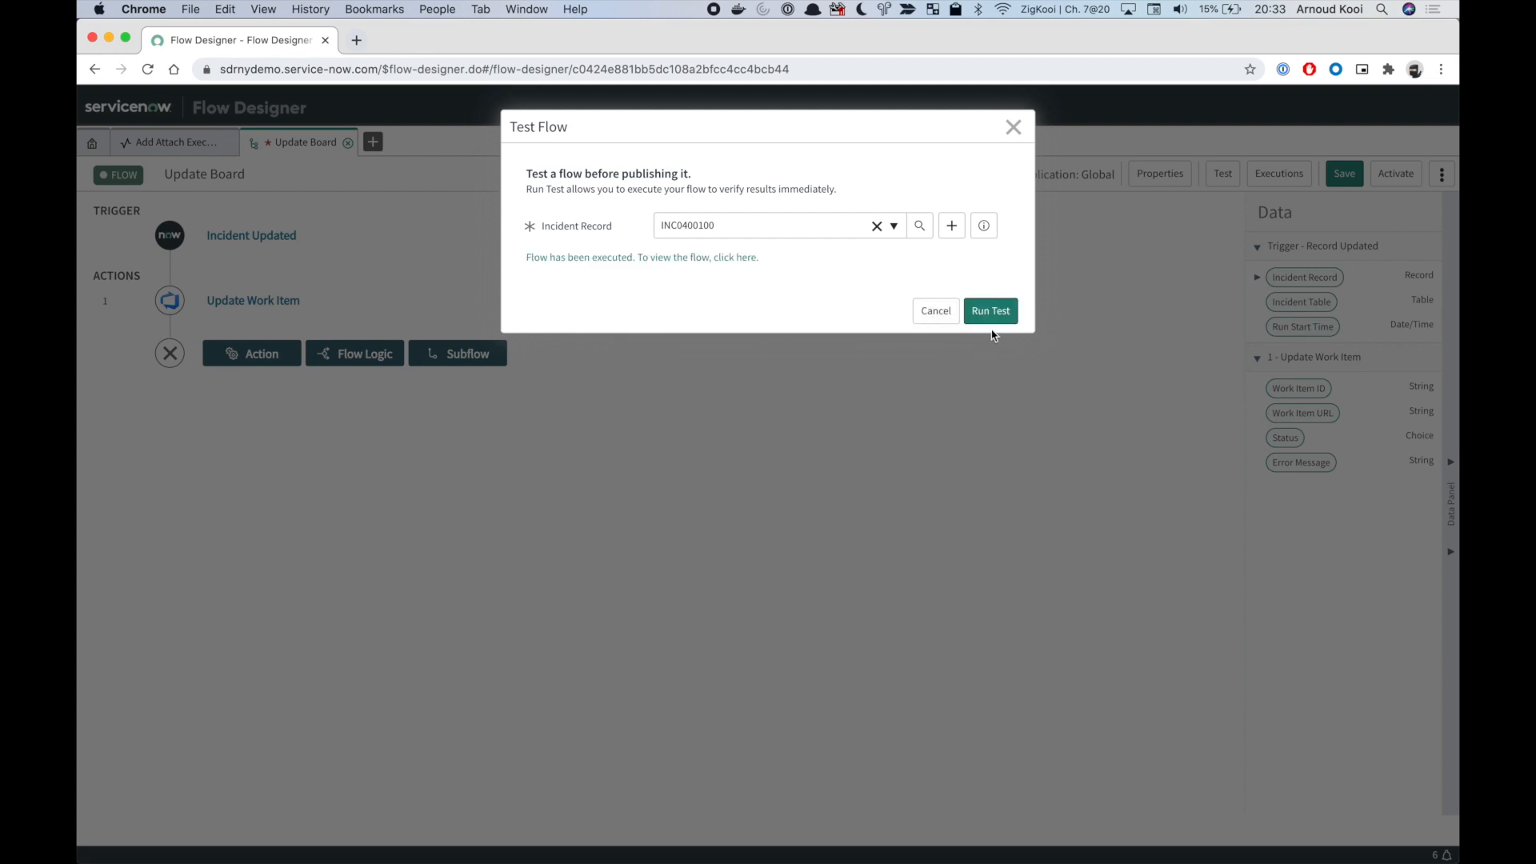
left_click(731, 257)
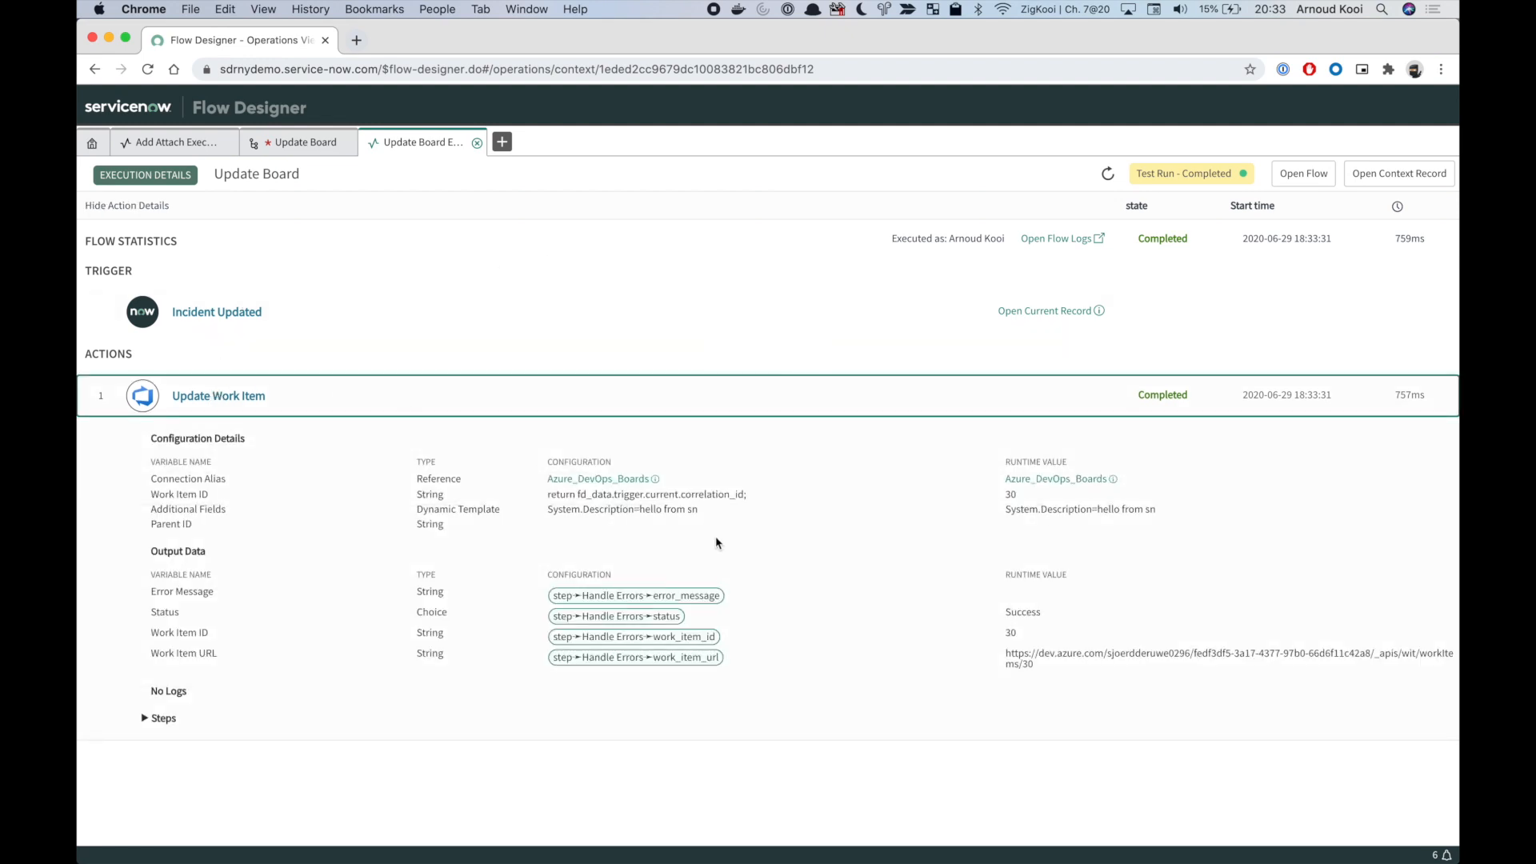
left_click(1010, 494)
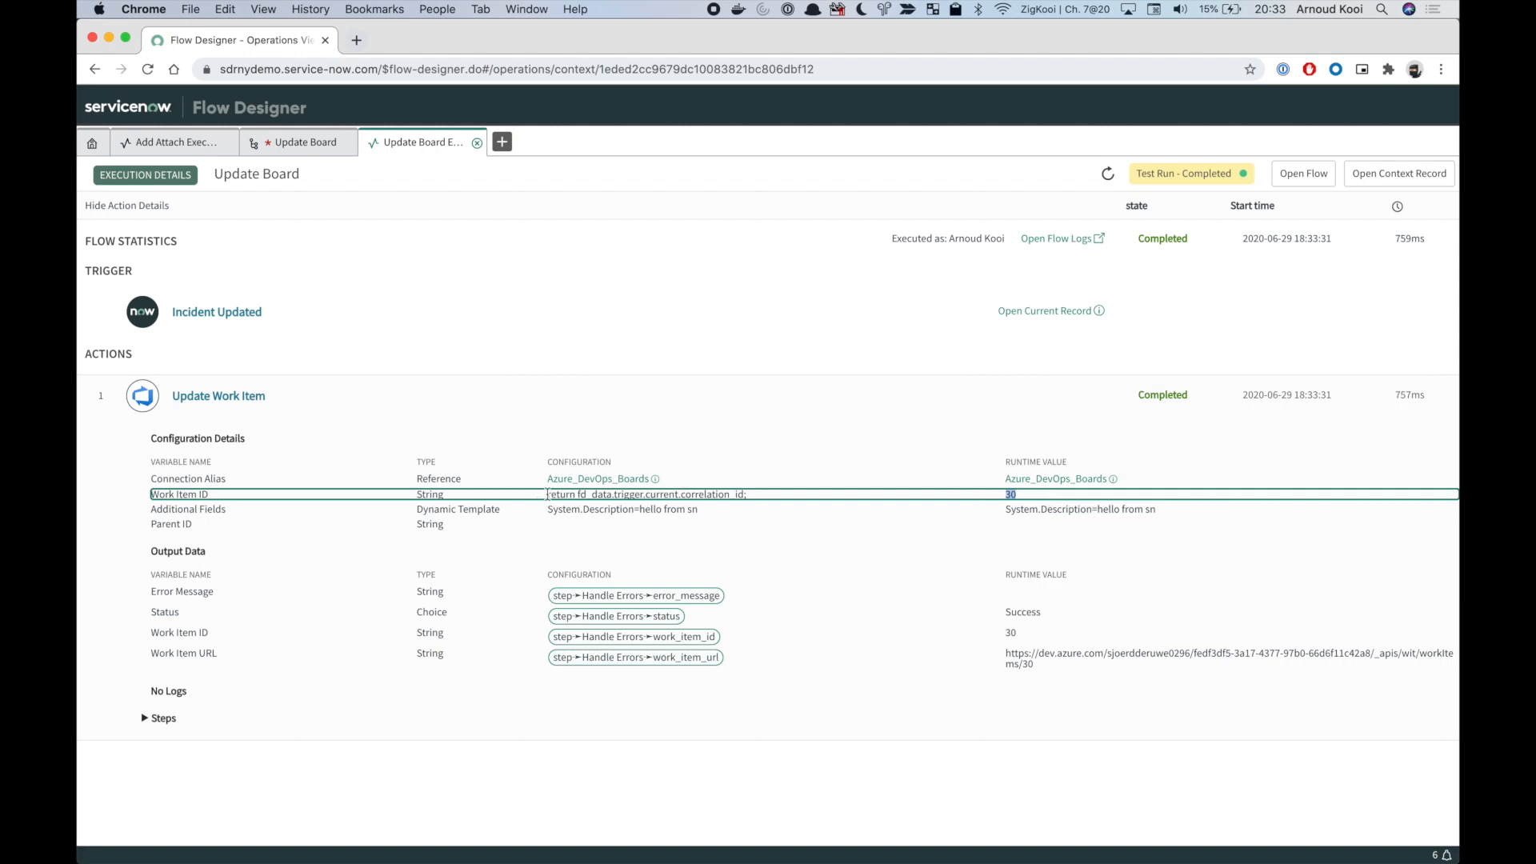
mouse_move(625, 403)
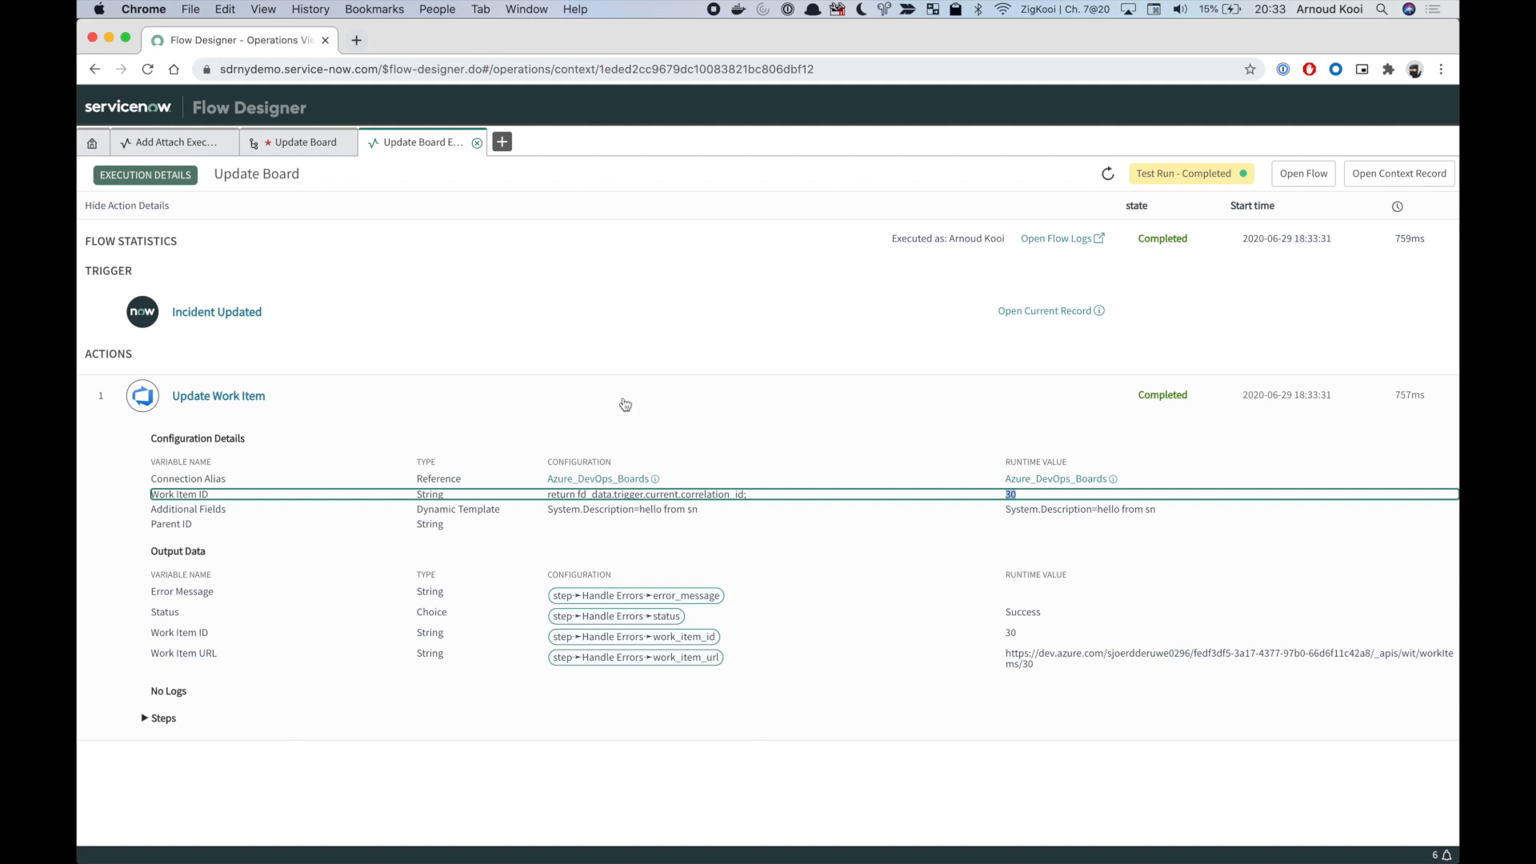